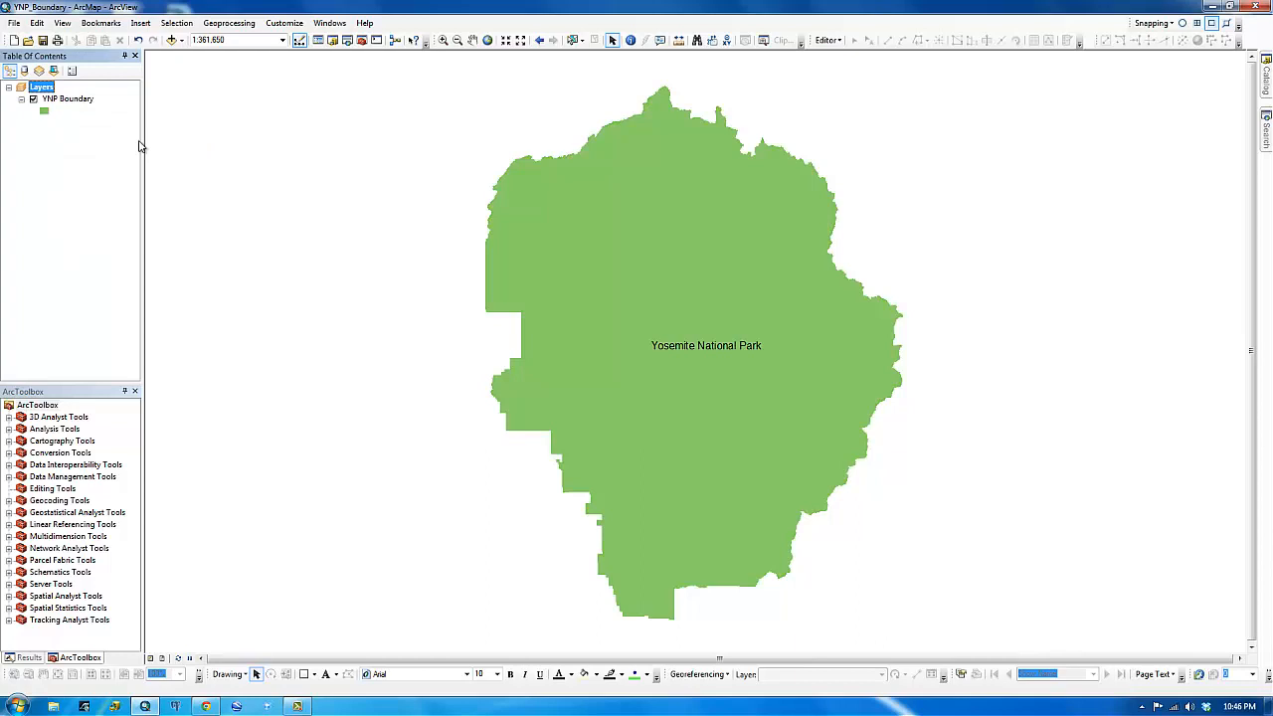
mouse_move(820, 195)
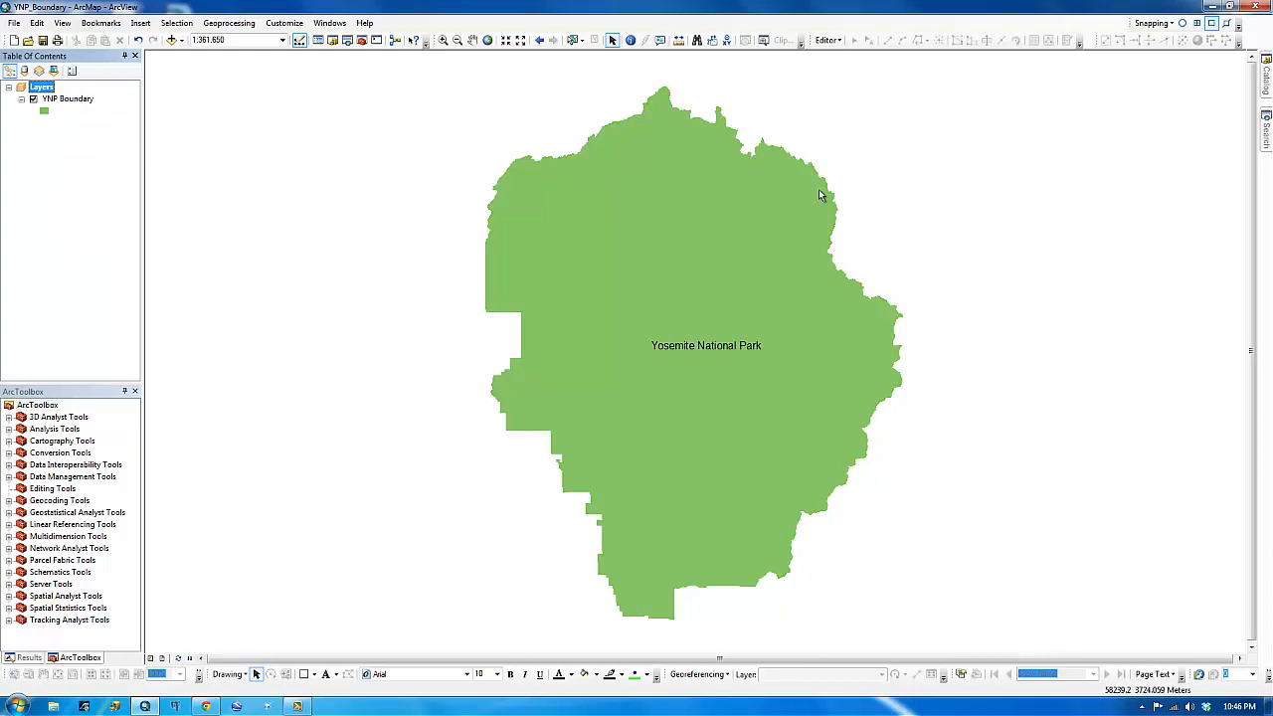
mouse_move(871, 229)
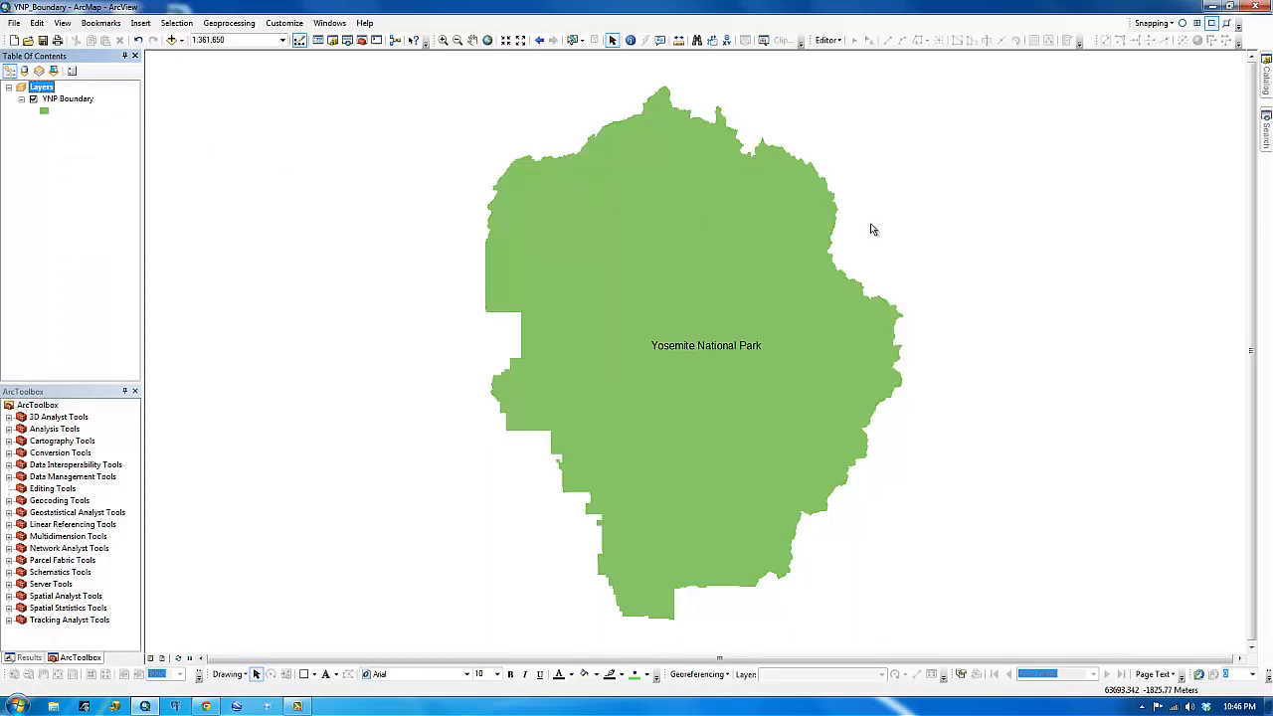
mouse_move(354, 376)
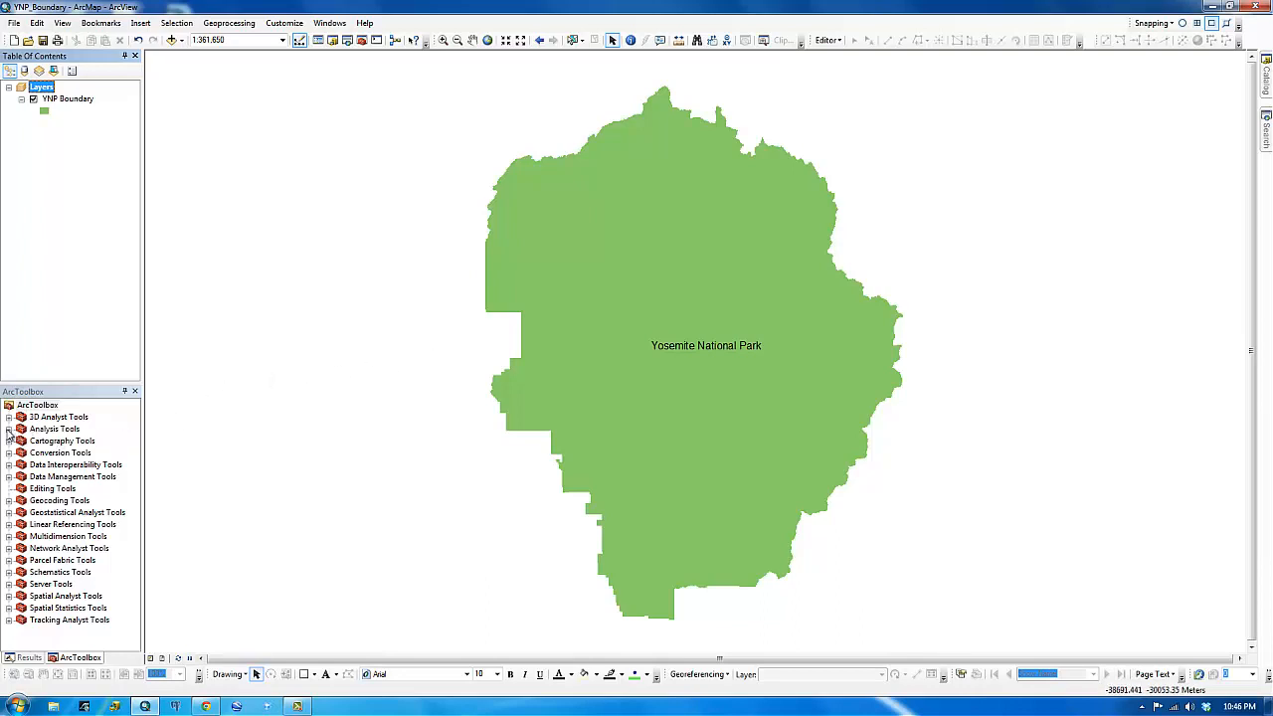
Step: Expand Analysis Tools > Proximity in ArcToolbox to show Buffer and Multiple Ring Buffer
left_click(8, 430)
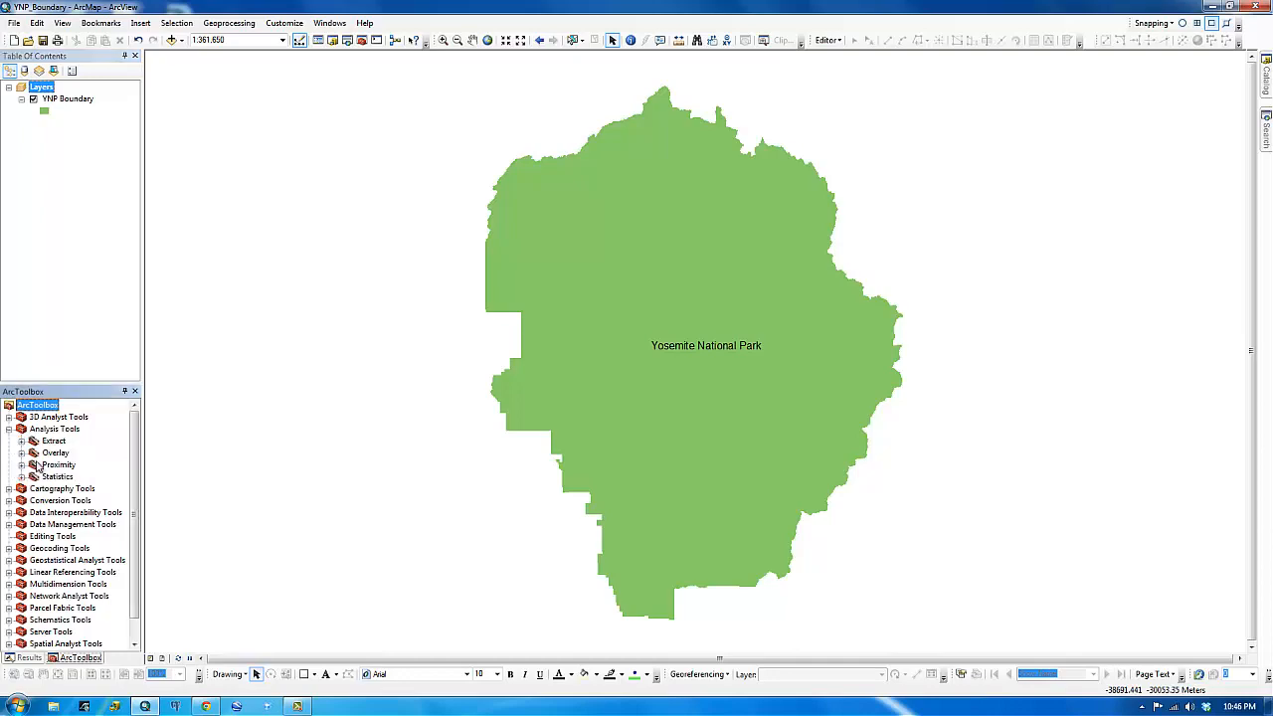
left_click(23, 465)
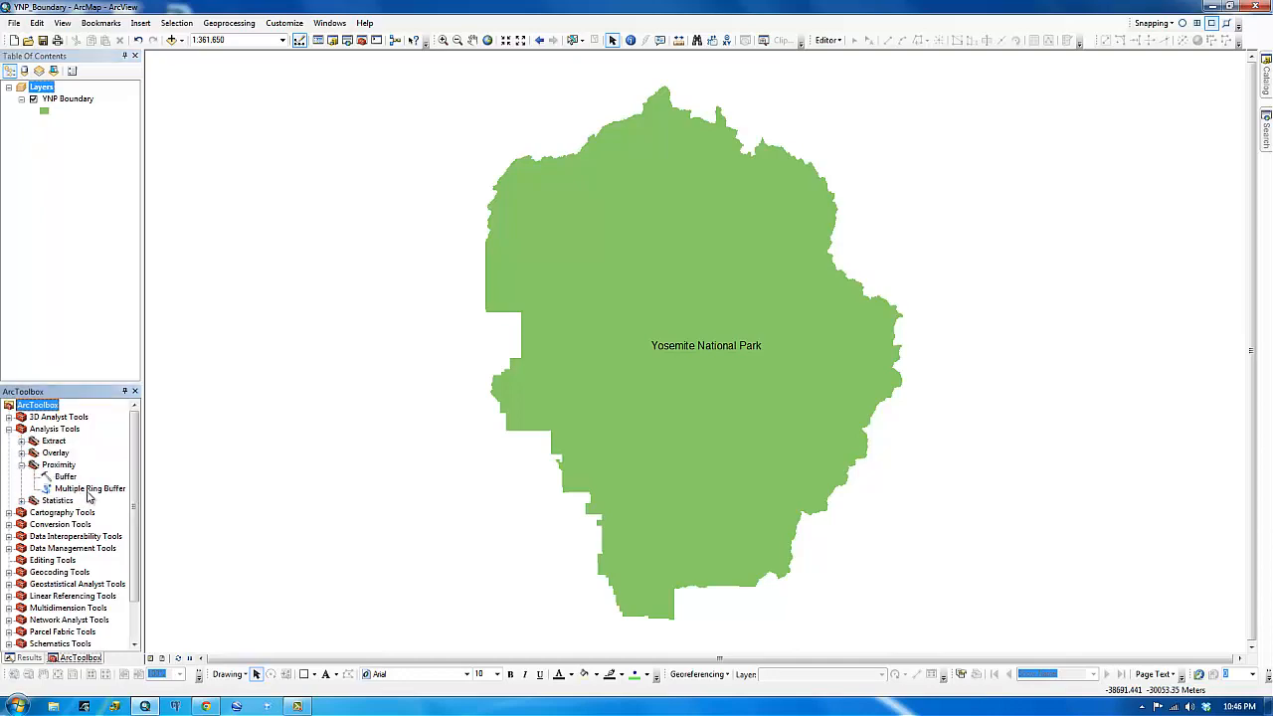
double_click(92, 487)
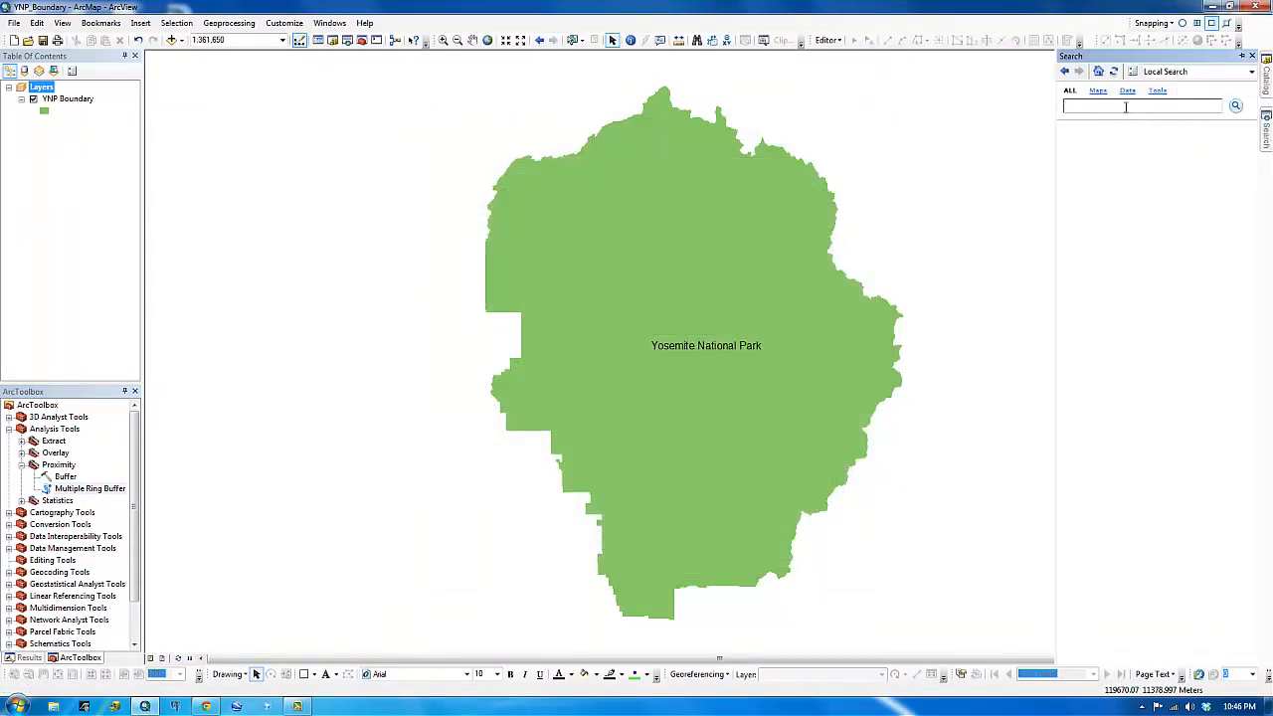
Step: Search for 'buffer' and launch the Multiple Ring Buffer tool from the results
type("buffer")
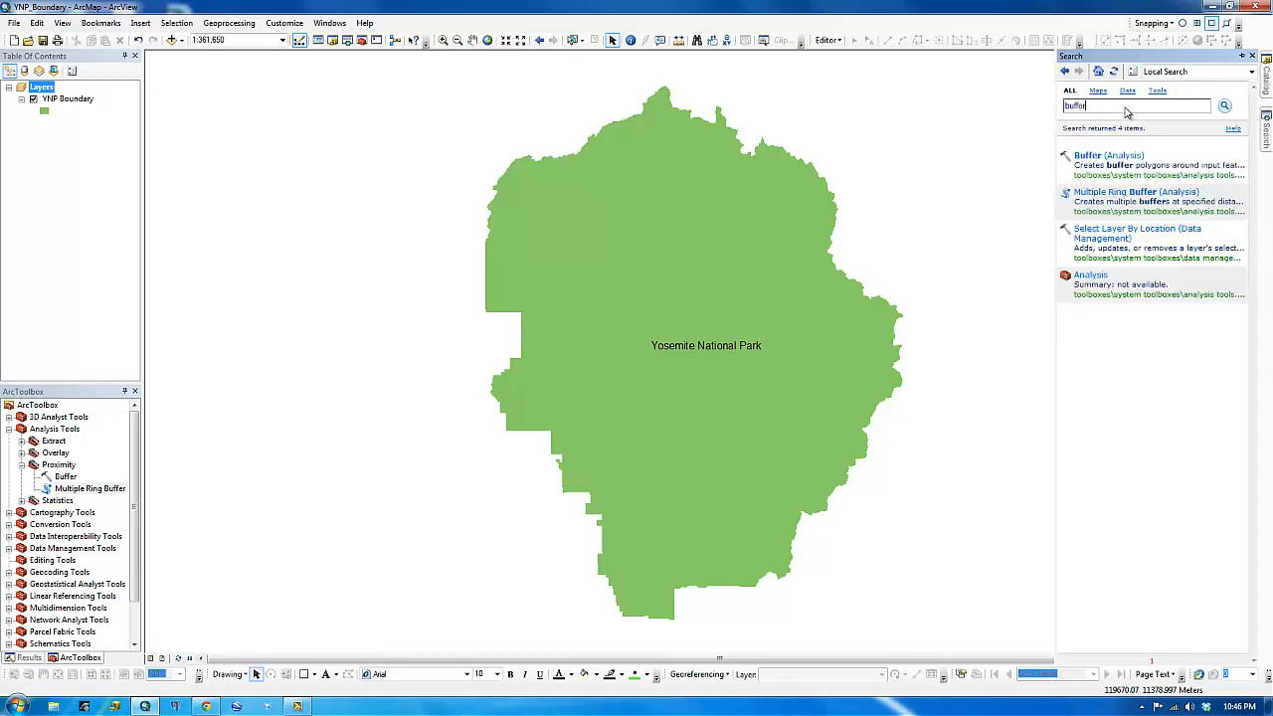
mouse_move(1110, 191)
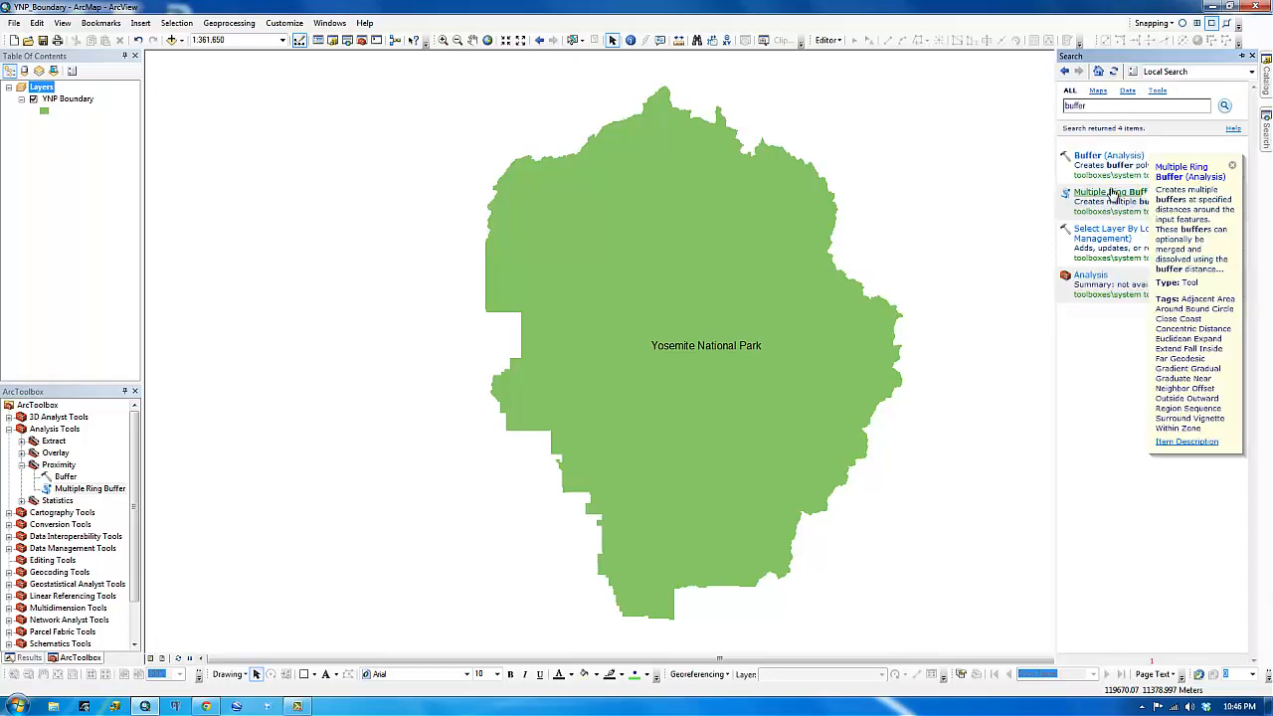
double_click(1110, 191)
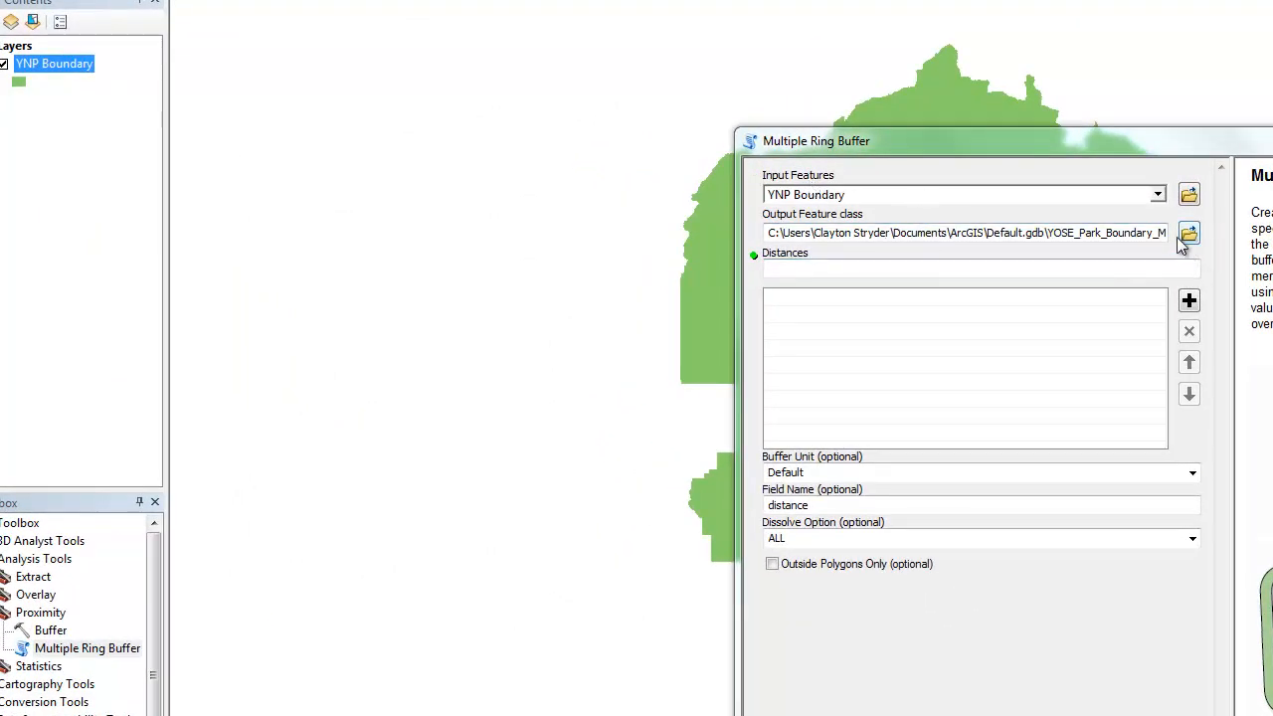
mouse_move(1045, 249)
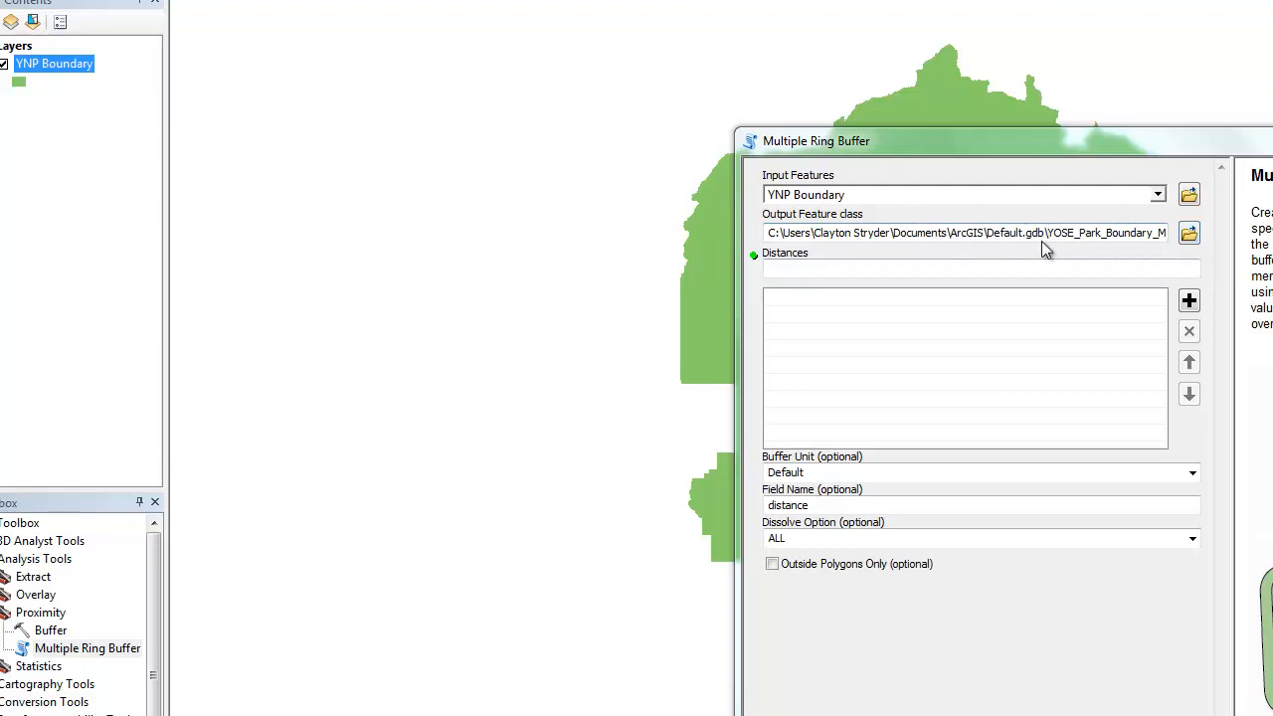
mouse_move(1181, 269)
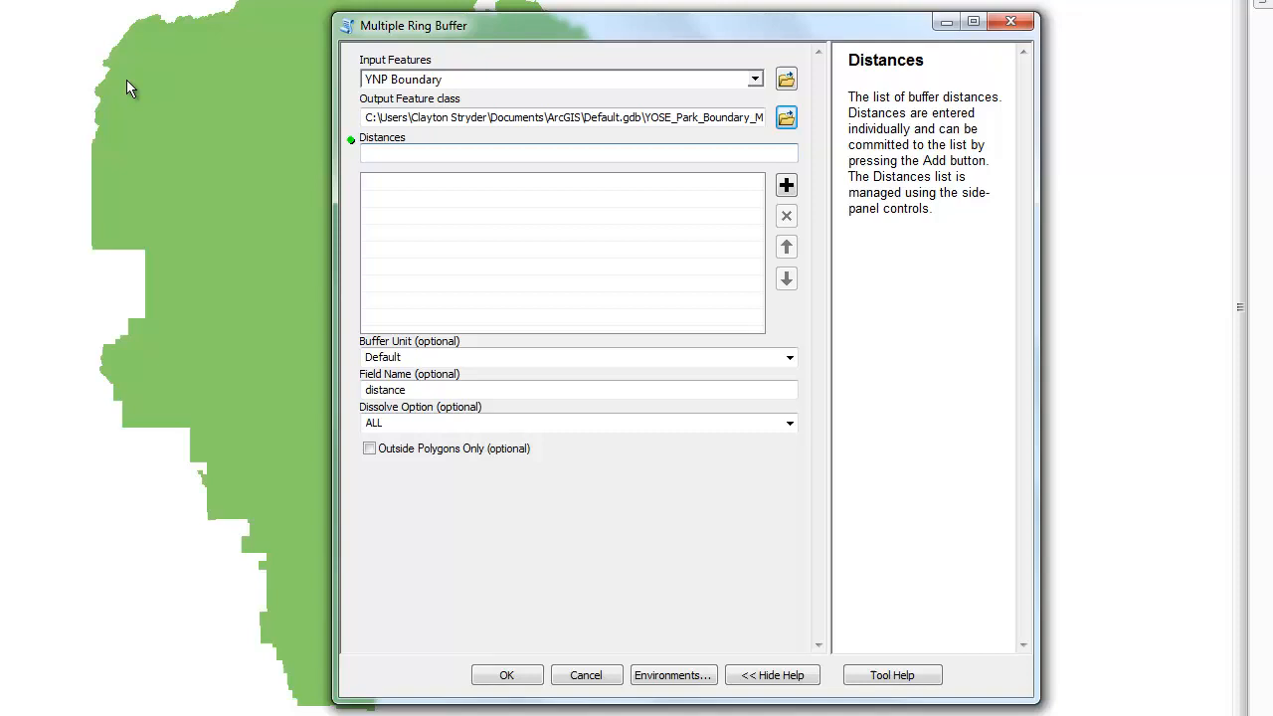
mouse_move(87, 42)
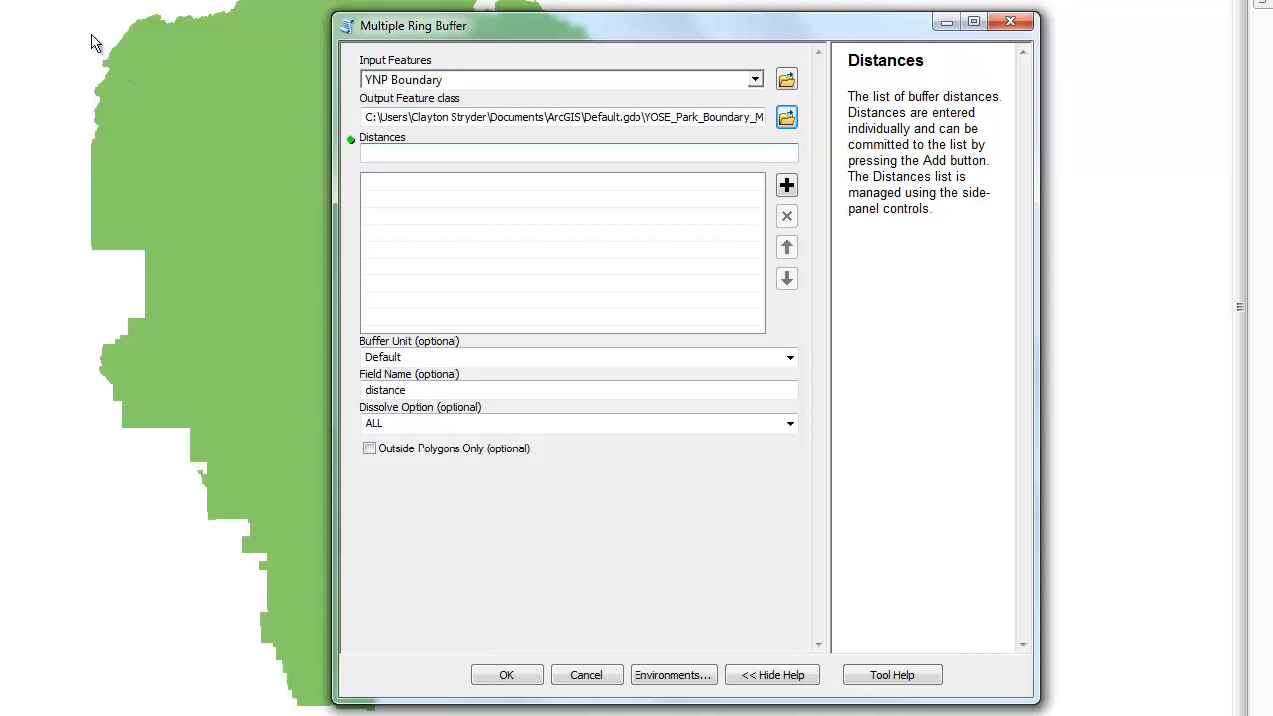
Step: Focus the Distances box of the Multiple Ring Buffer dialog, with YNP Boundary as input
left_click(577, 151)
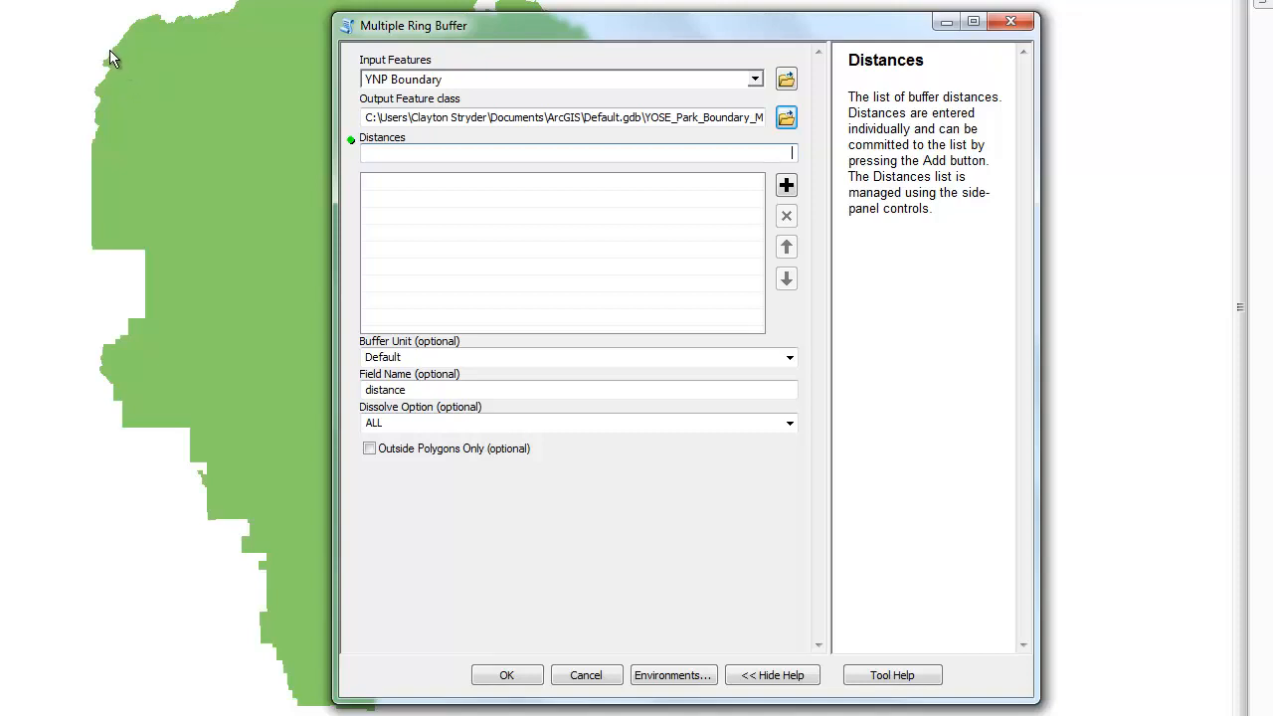
mouse_move(131, 51)
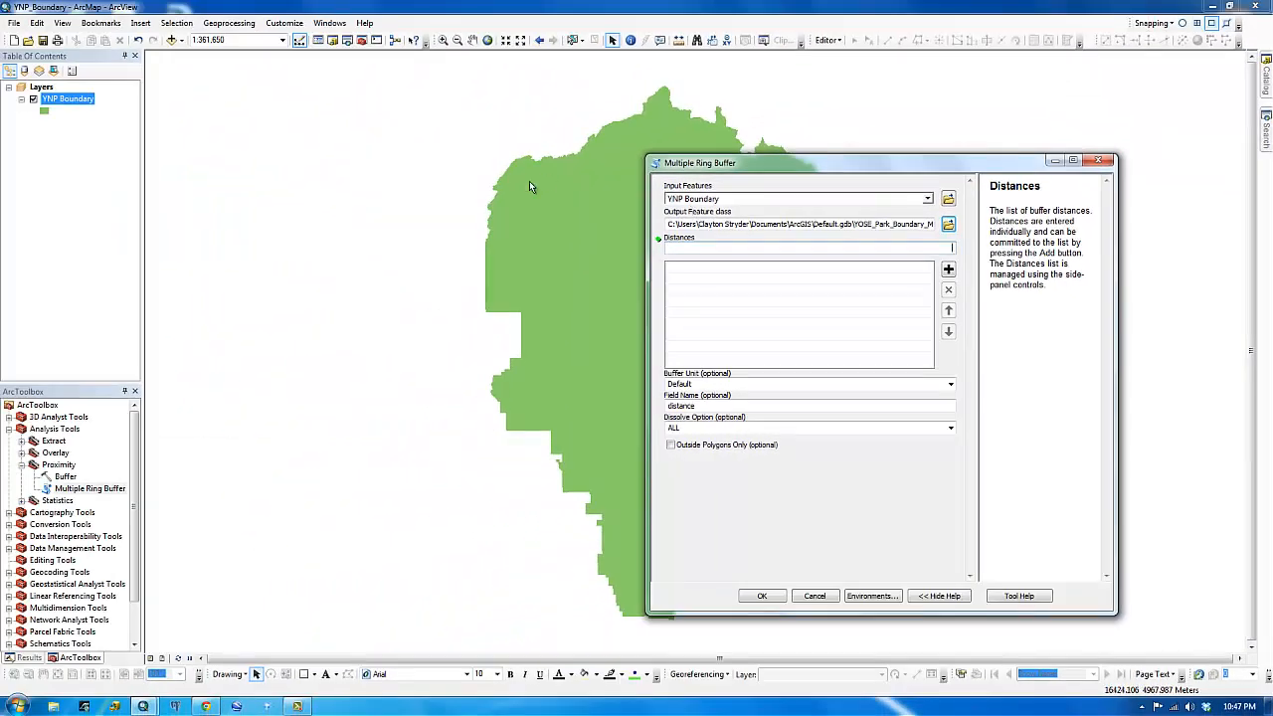
mouse_move(844, 266)
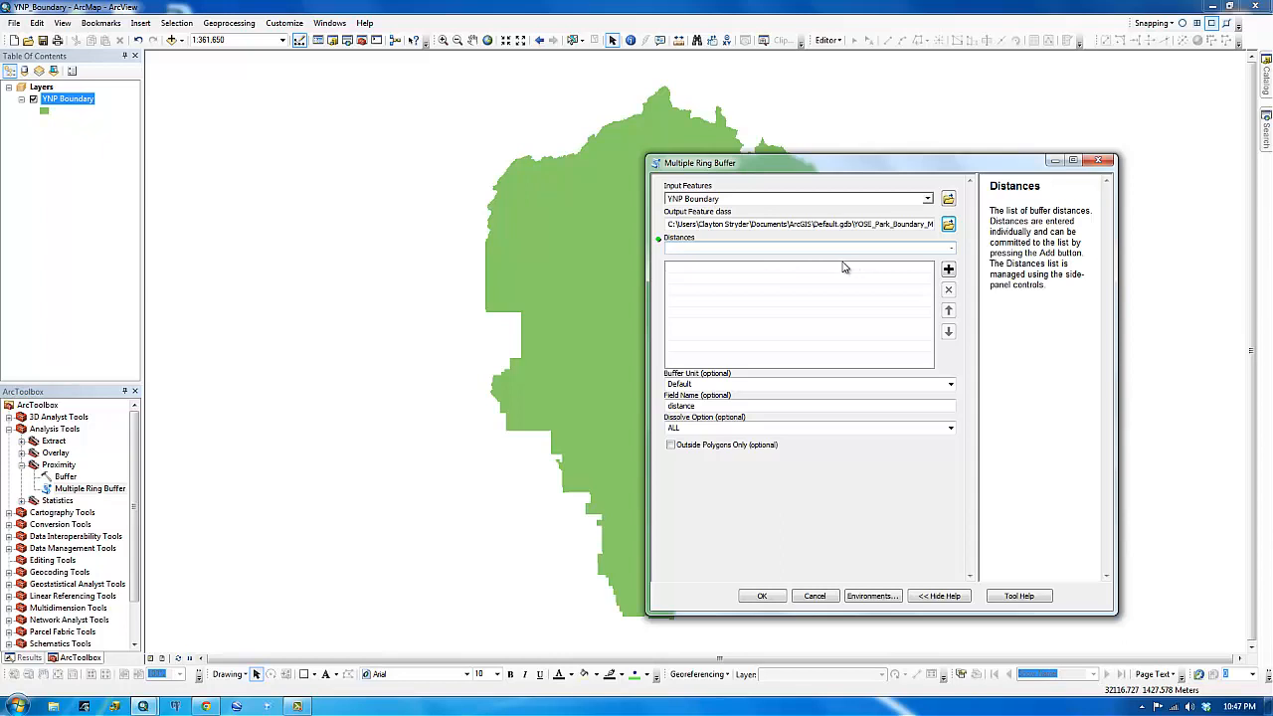
Step: Add negative buffer distances (-1000, -500, …) to the Distances list
type("-1000")
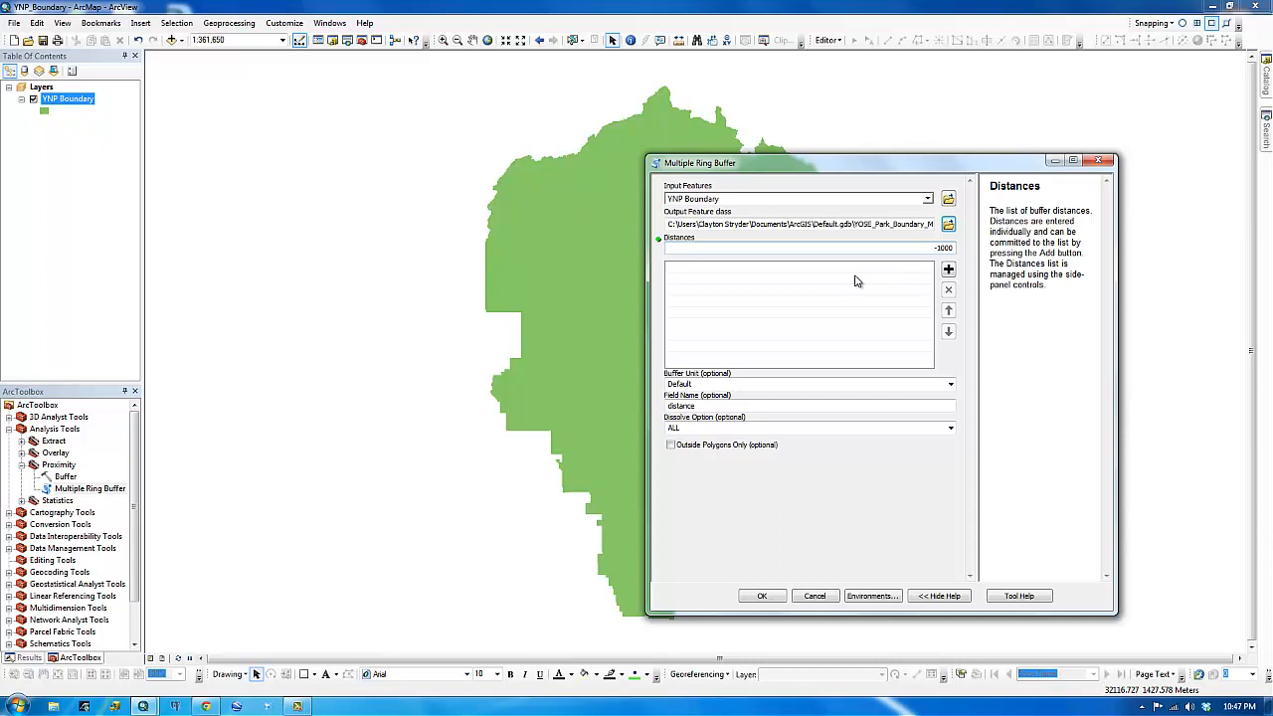
left_click(947, 271)
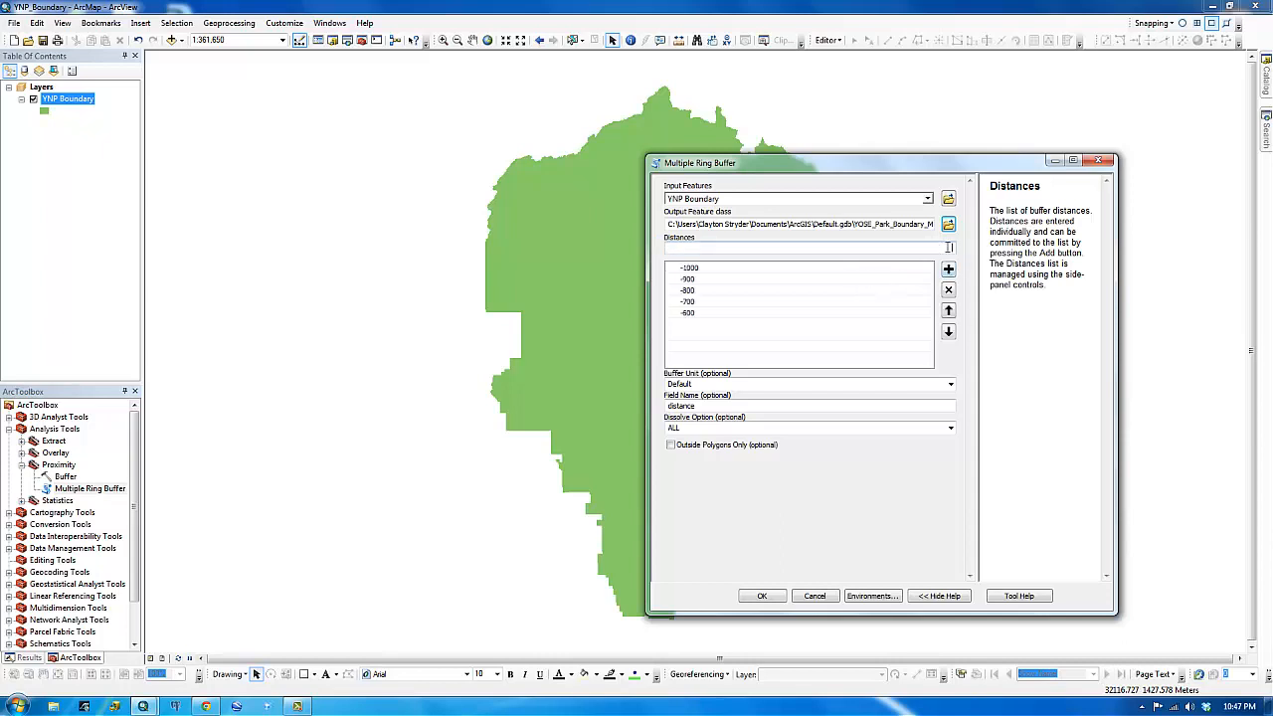
type("-500")
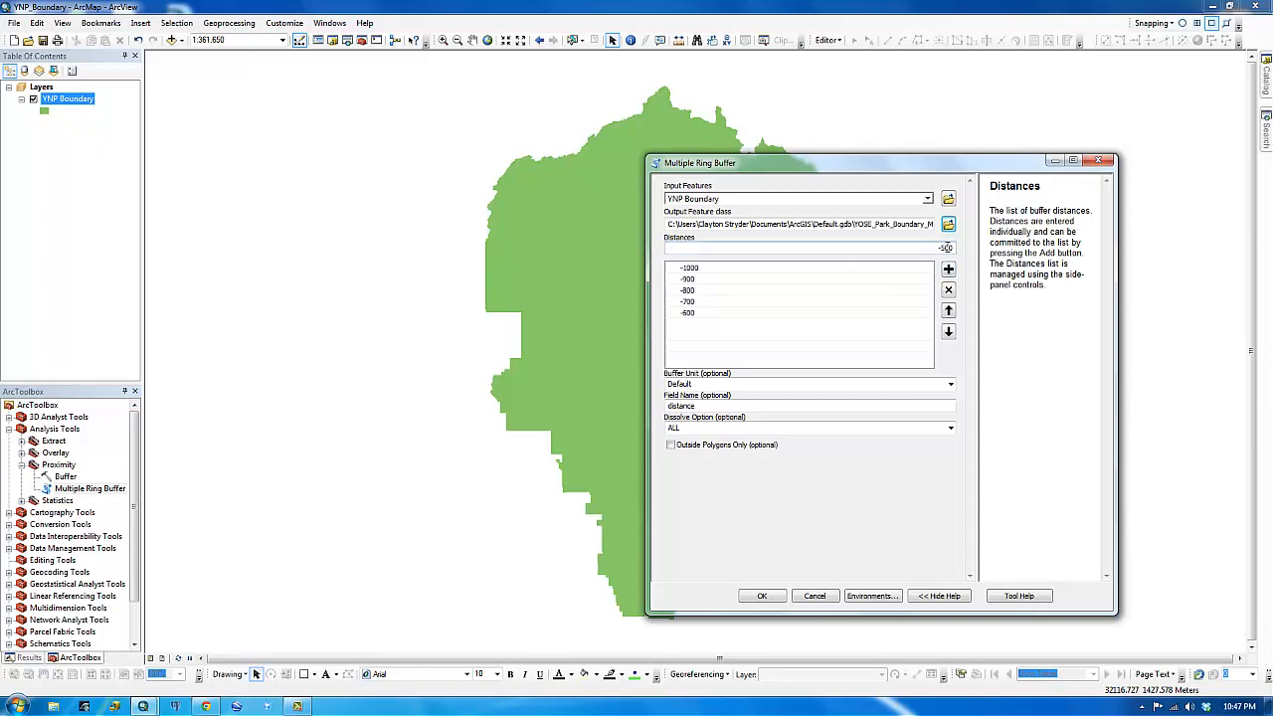
left_click(947, 269)
type("-450")
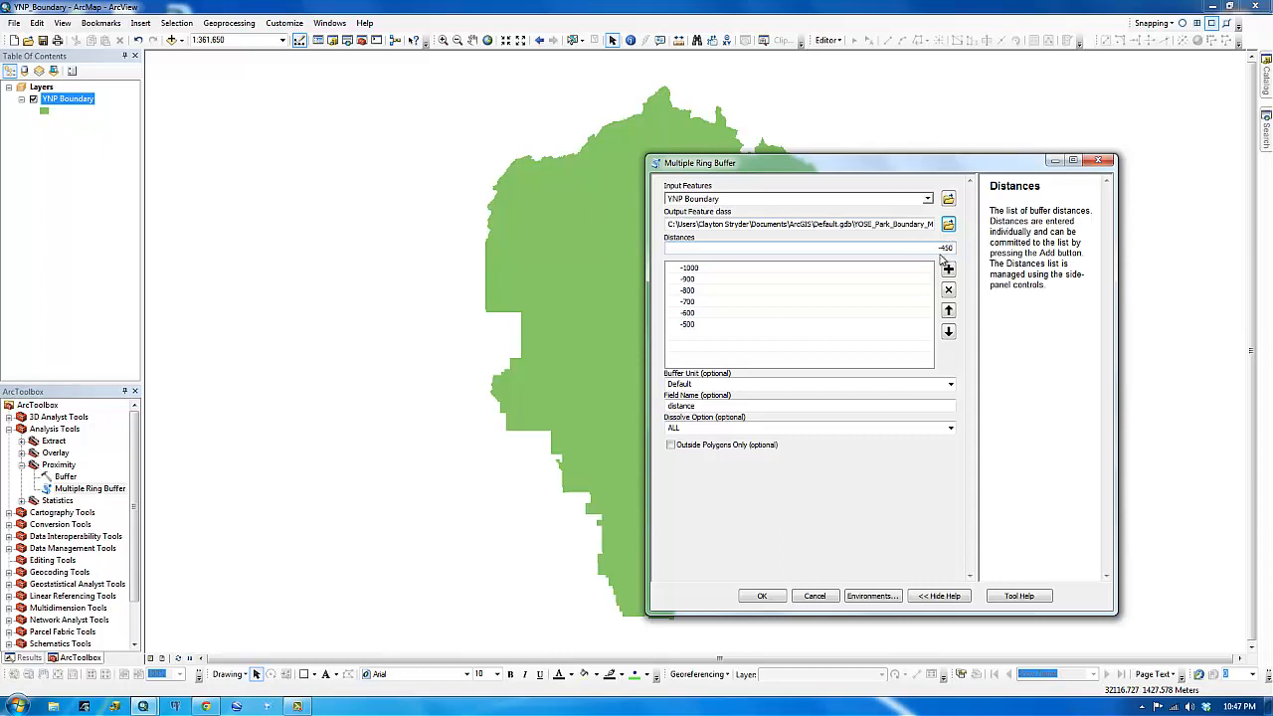
mouse_move(965, 310)
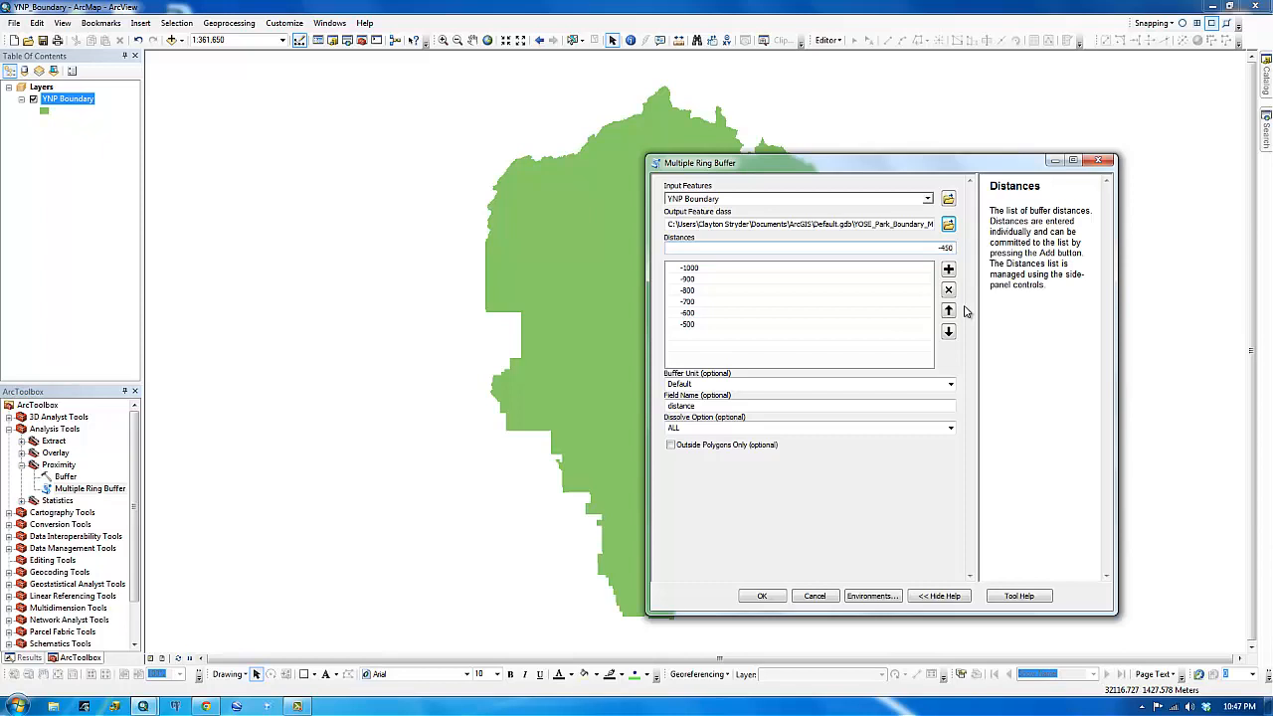
mouse_move(513, 302)
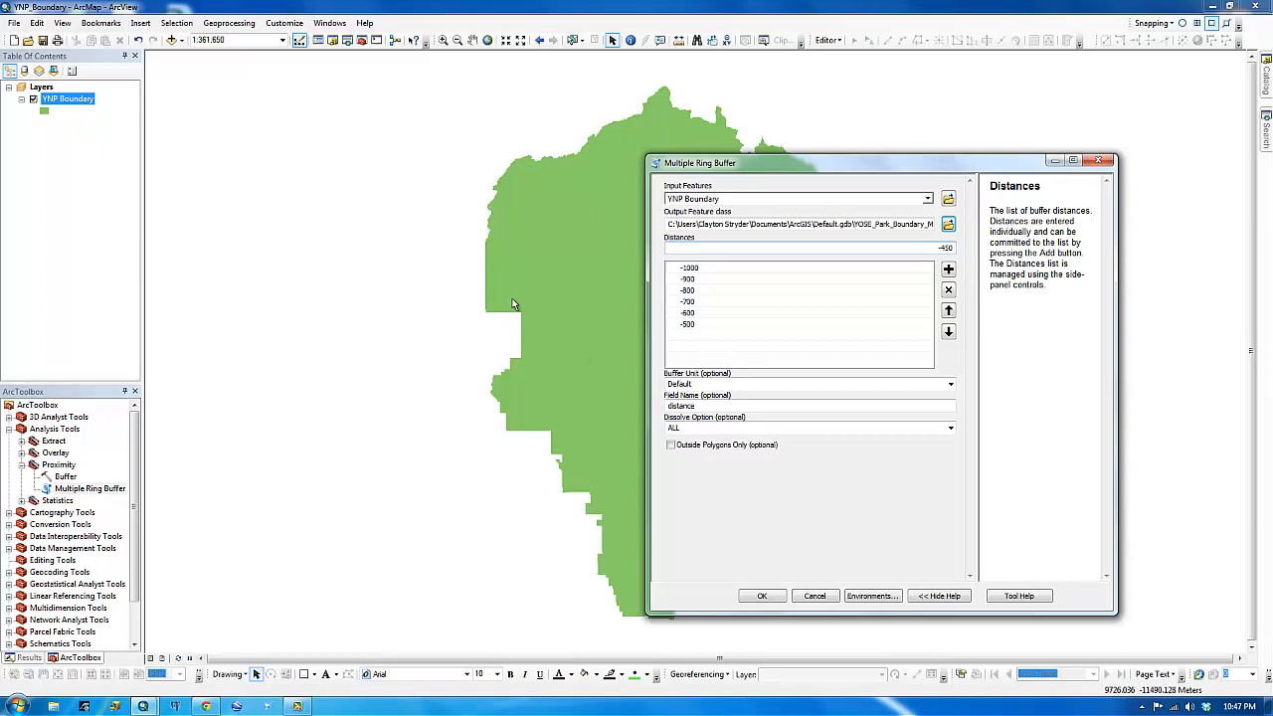
left_click(947, 270)
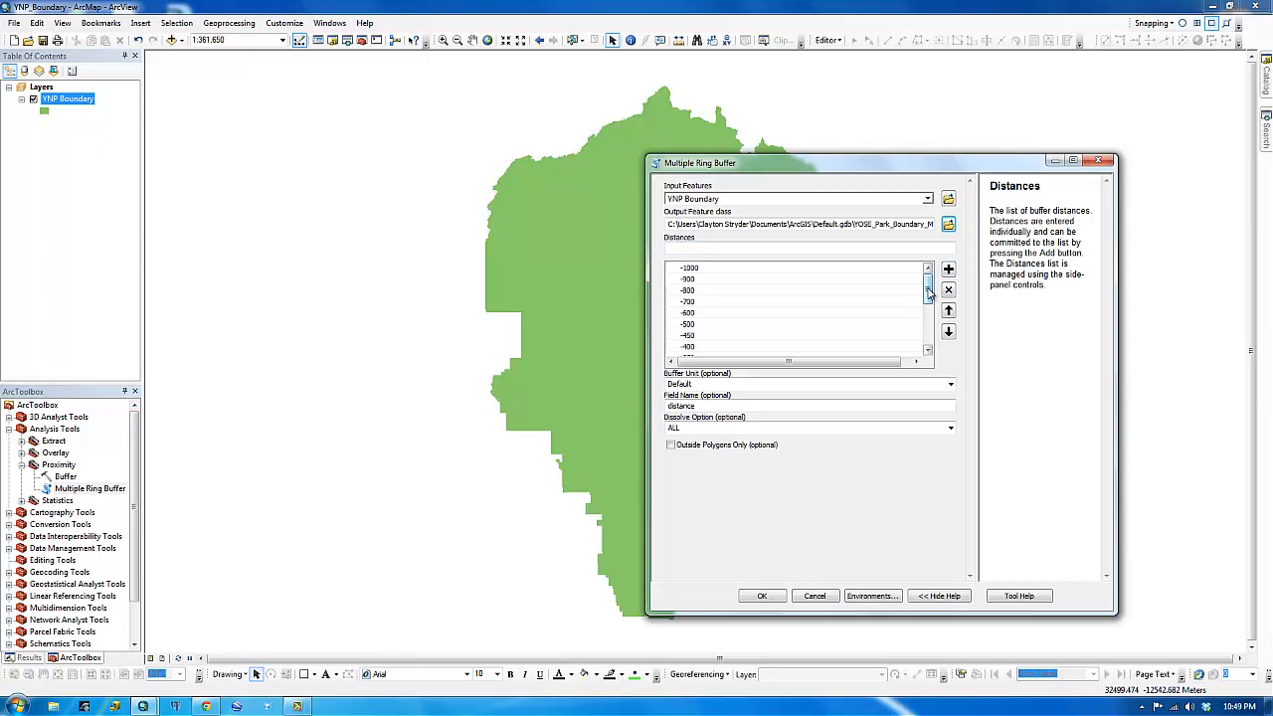
scroll("down", 3)
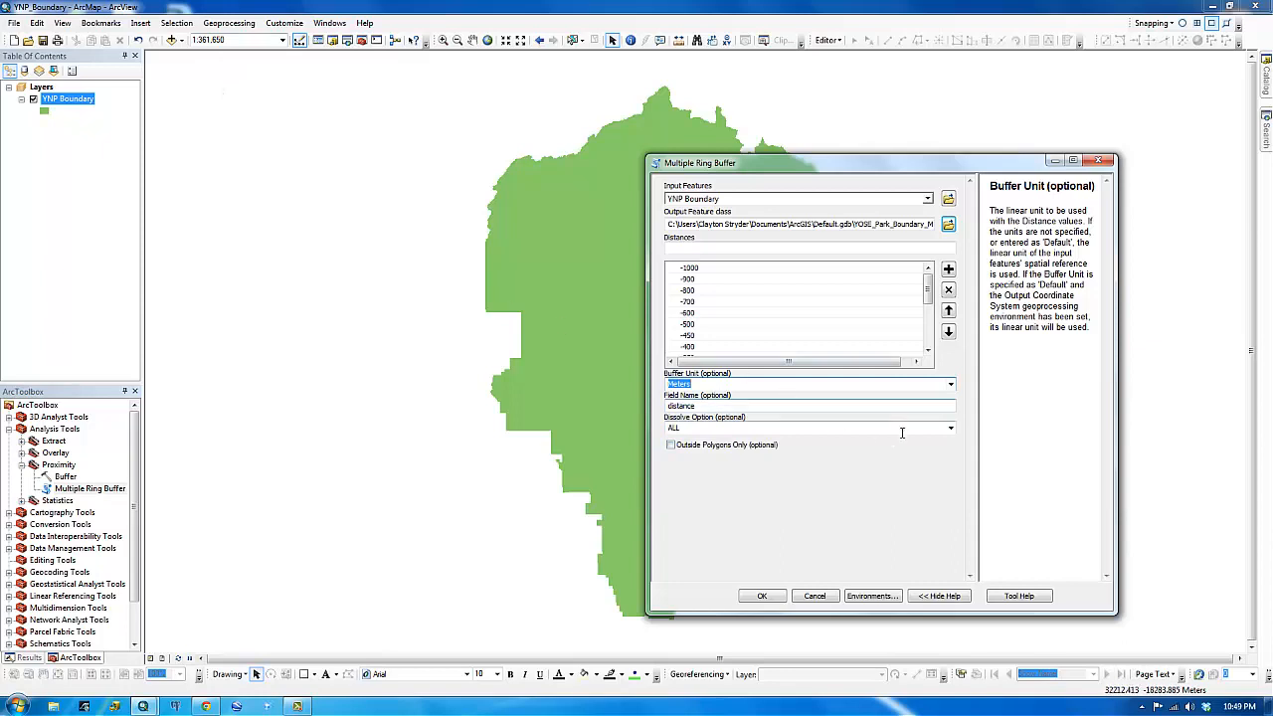
mouse_move(799, 440)
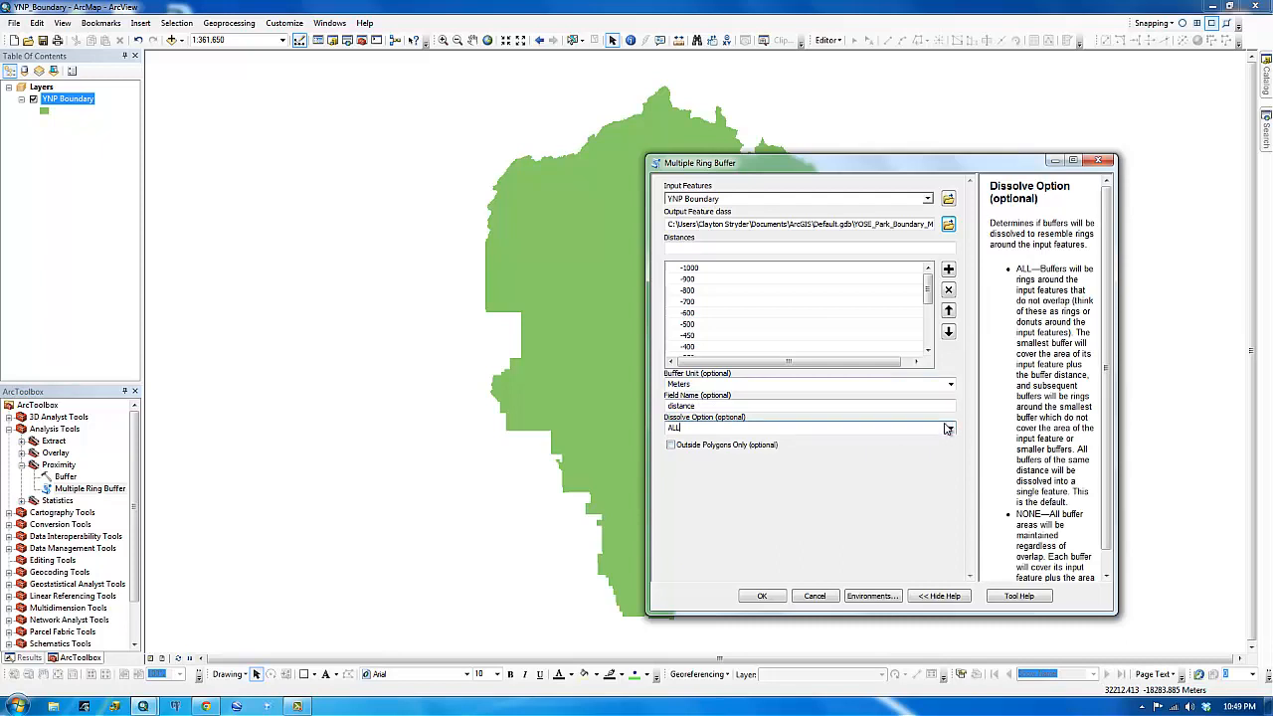
mouse_move(950, 430)
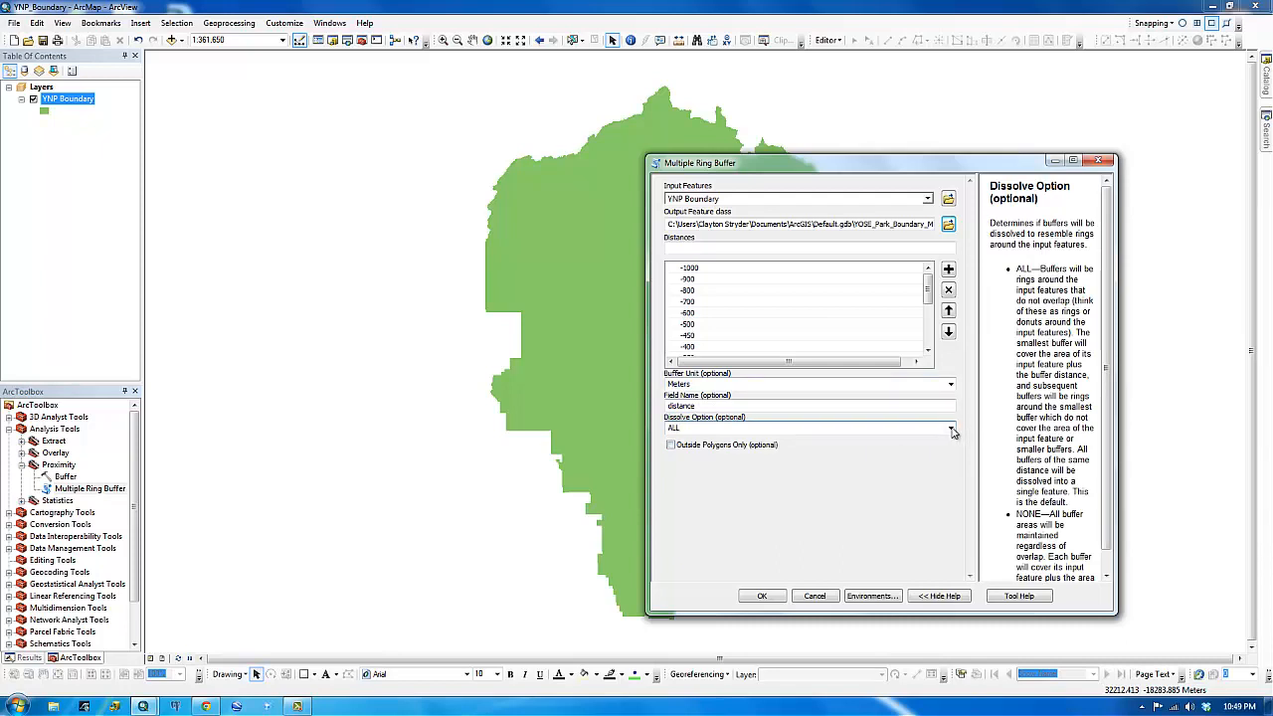
Step: Set the dissolve option to ALL and run the multiple ring buffer in Meters
left_click(951, 428)
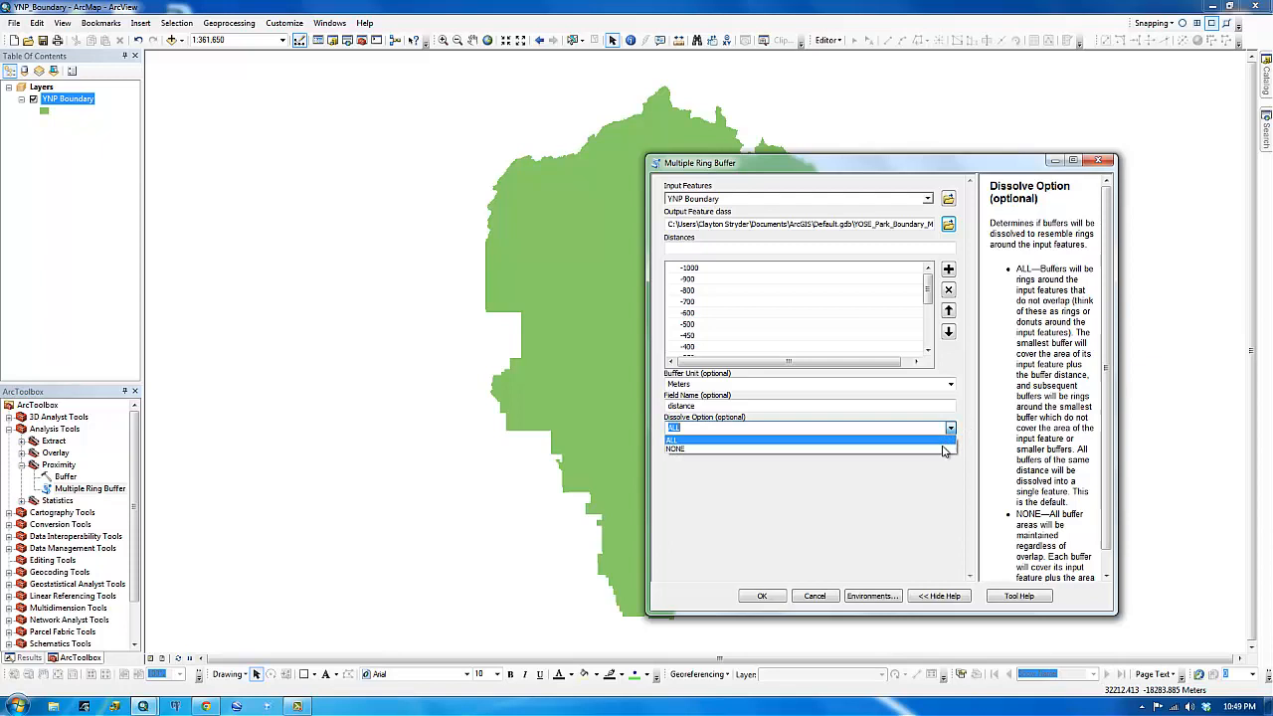
left_click(676, 450)
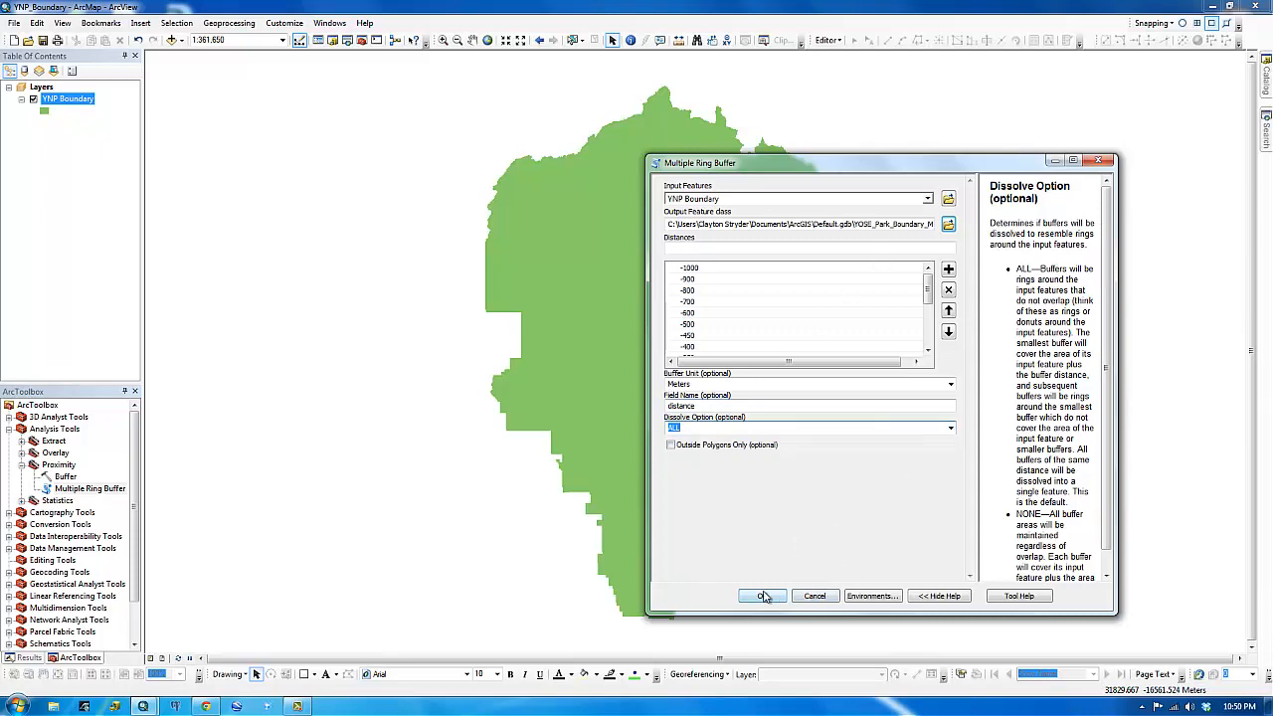
left_click(762, 597)
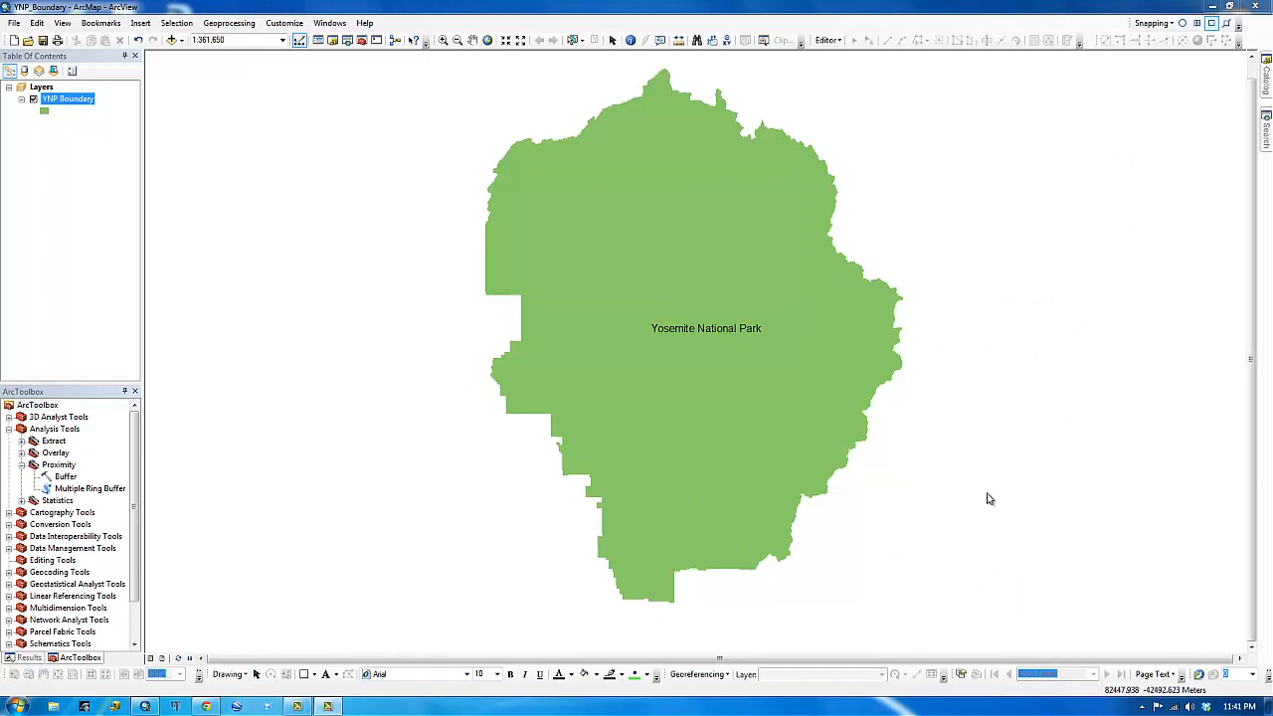
mouse_move(981, 493)
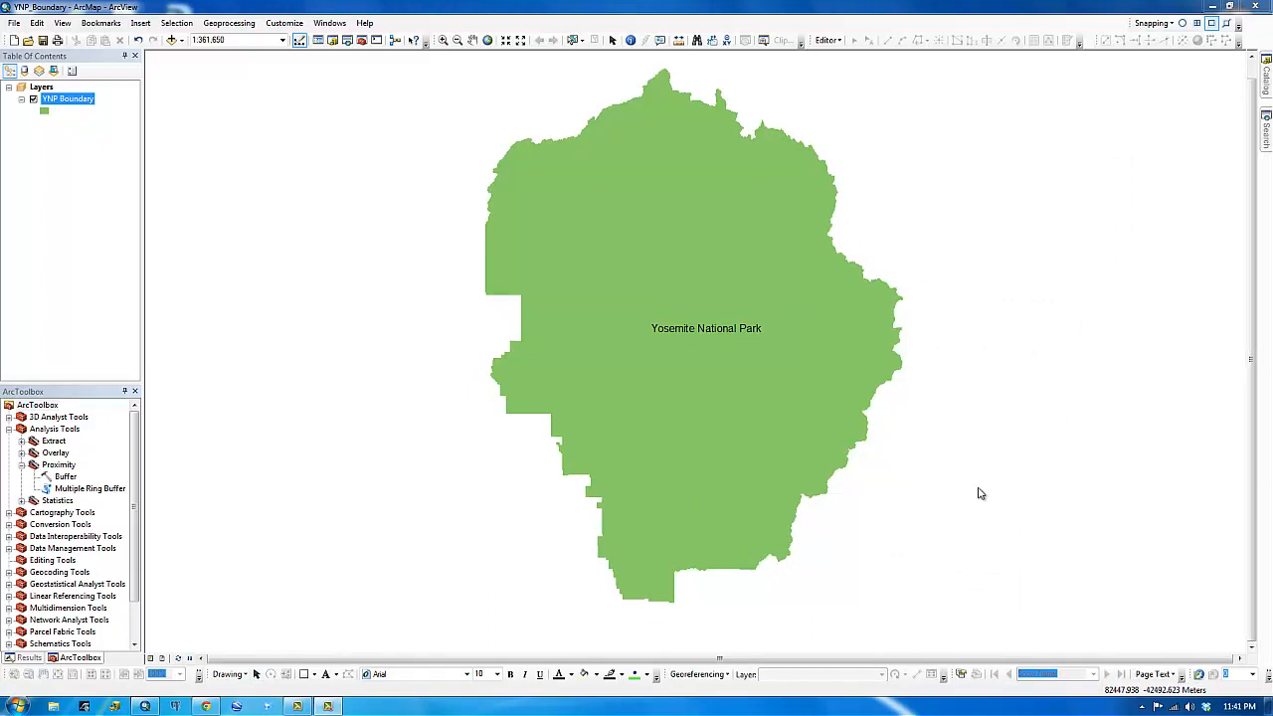
Step: Set YNP Boundary symbology to unique-value categories with the blue-yellow-red colour ramp
double_click(68, 100)
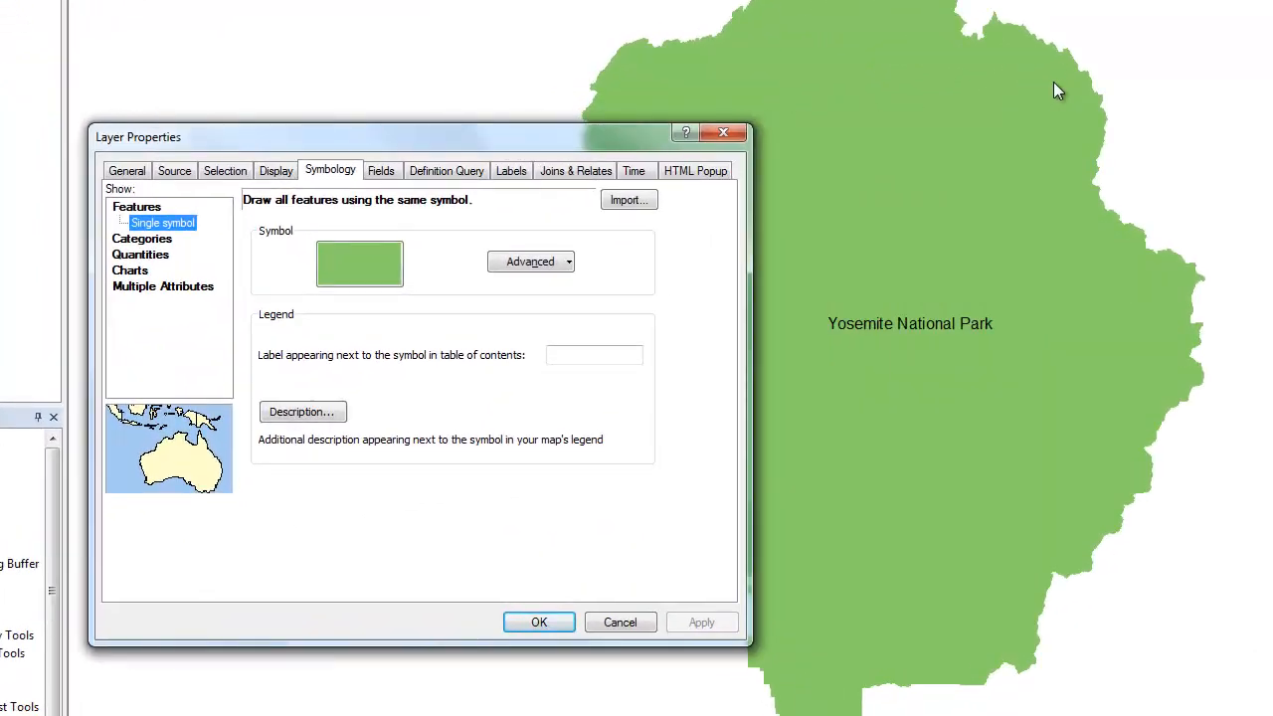
mouse_move(999, 117)
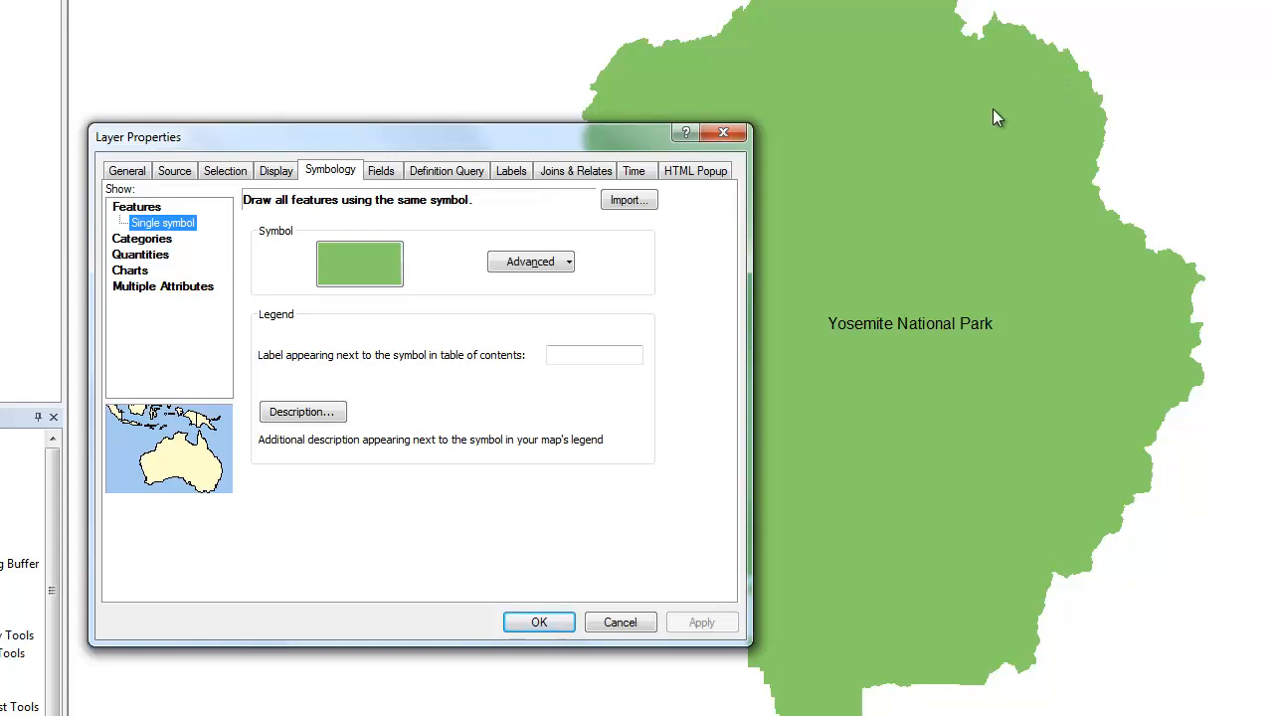
mouse_move(625, 149)
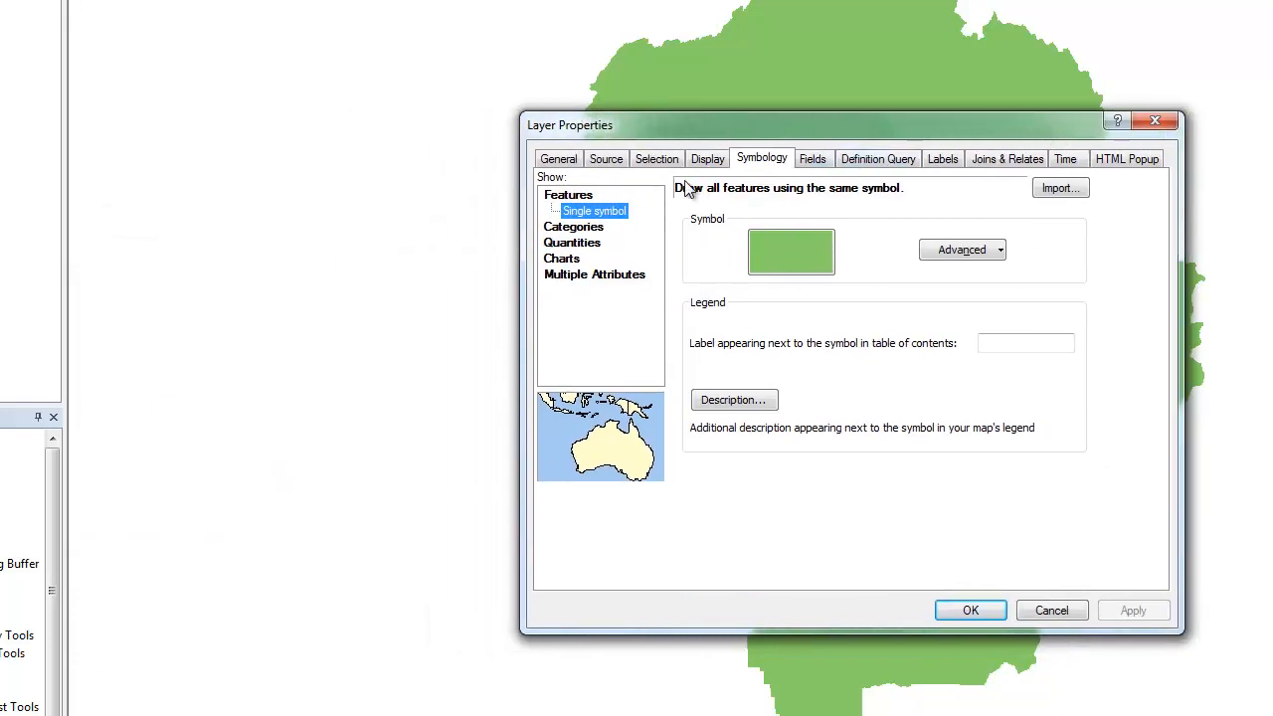
left_click(573, 211)
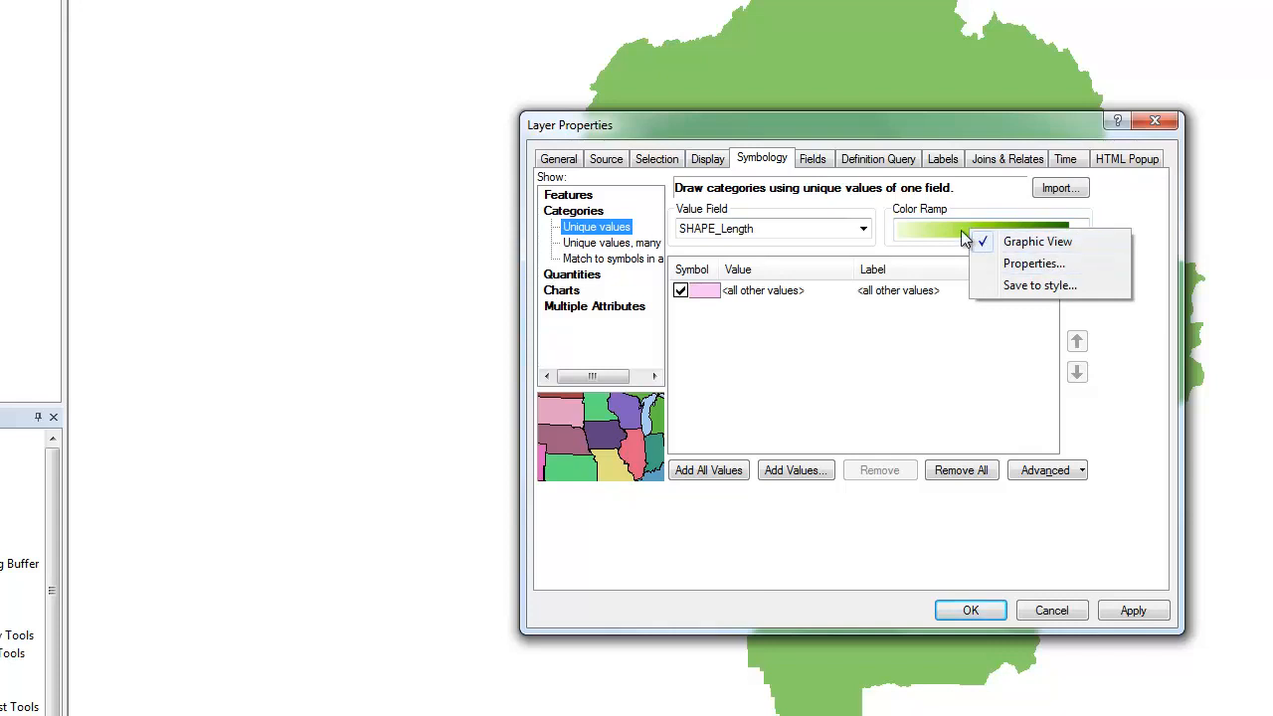
left_click(1080, 230)
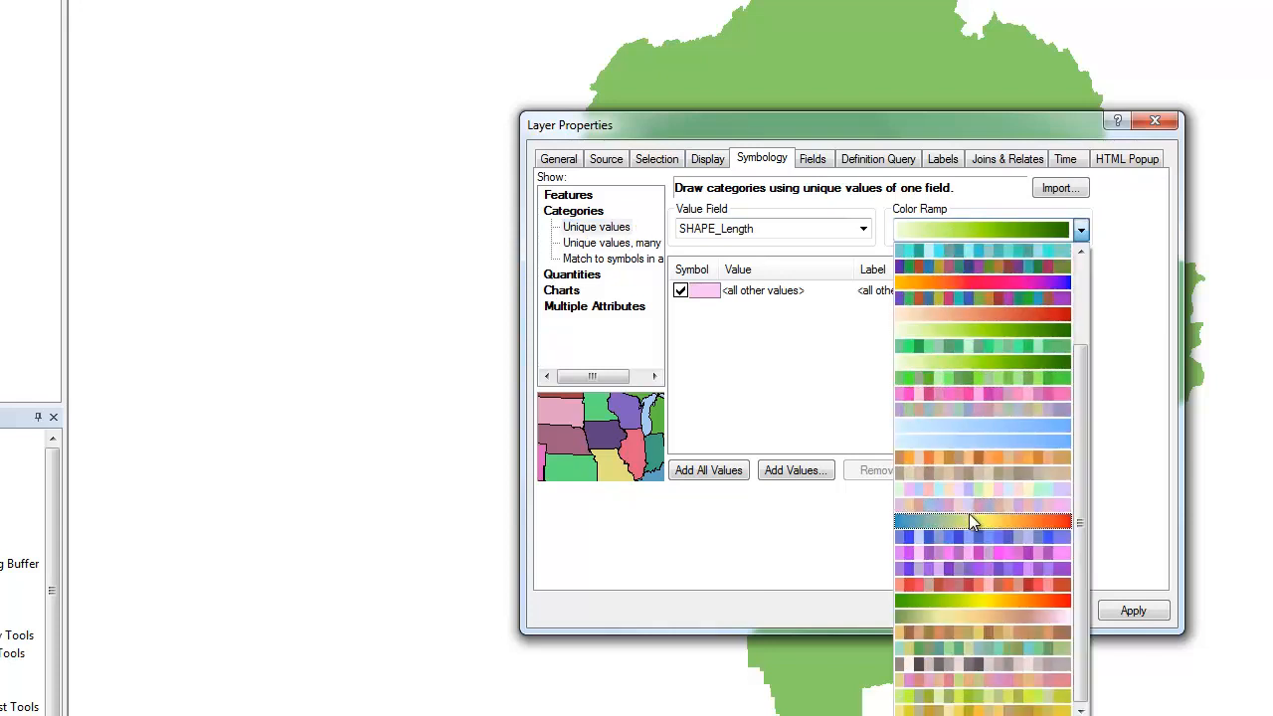
left_click(982, 521)
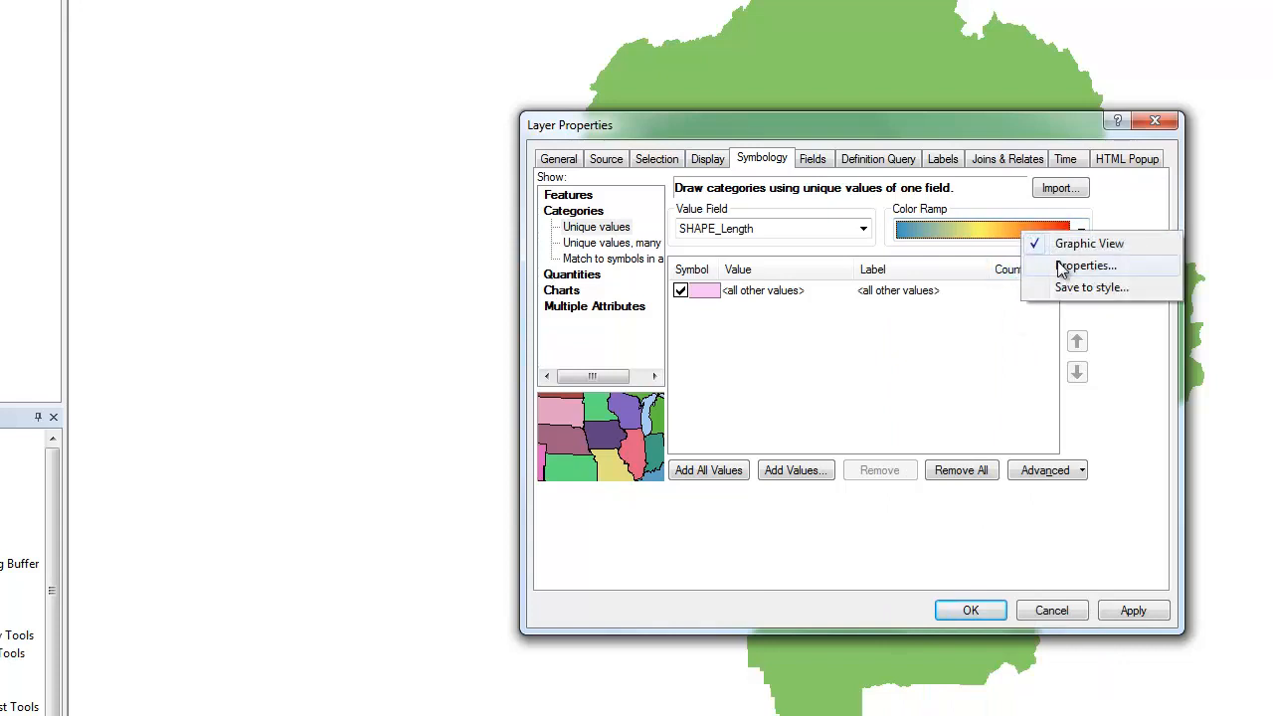
Step: Make the first ramp part start from a pale colour with HSV saturation lowered to 10%
left_click(1086, 267)
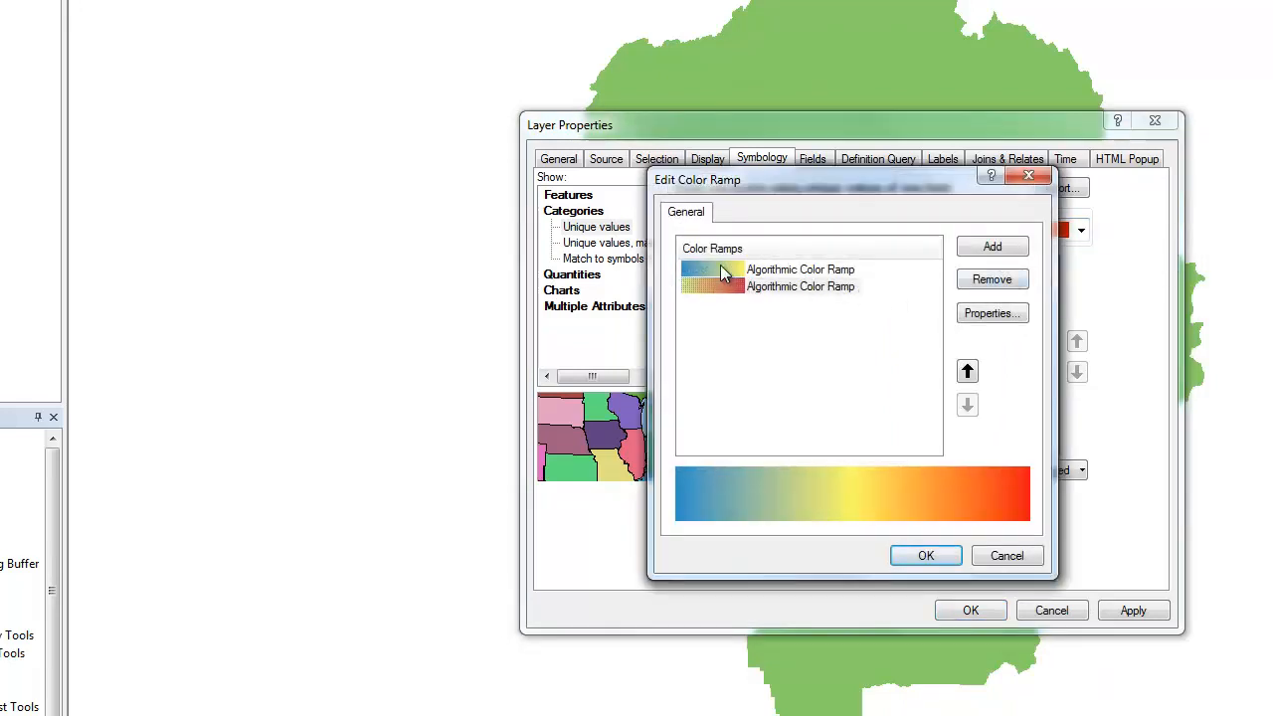
left_click(780, 271)
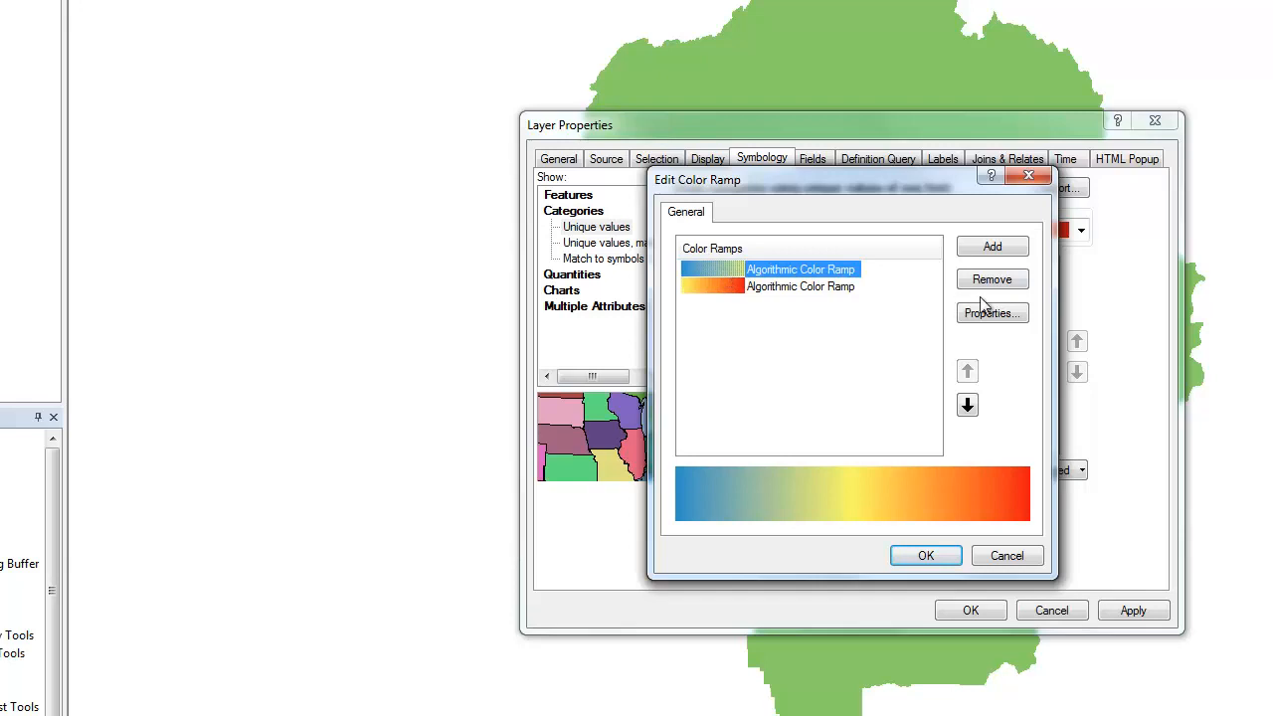
left_click(991, 312)
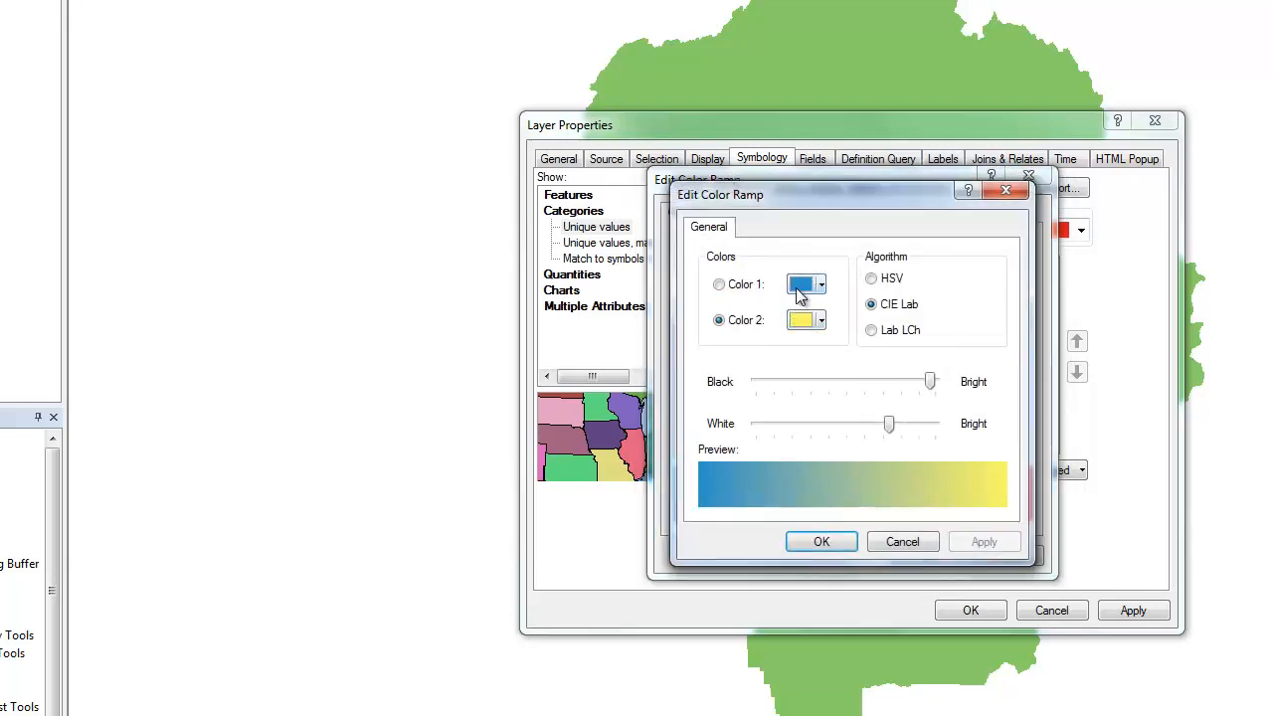
left_click(818, 318)
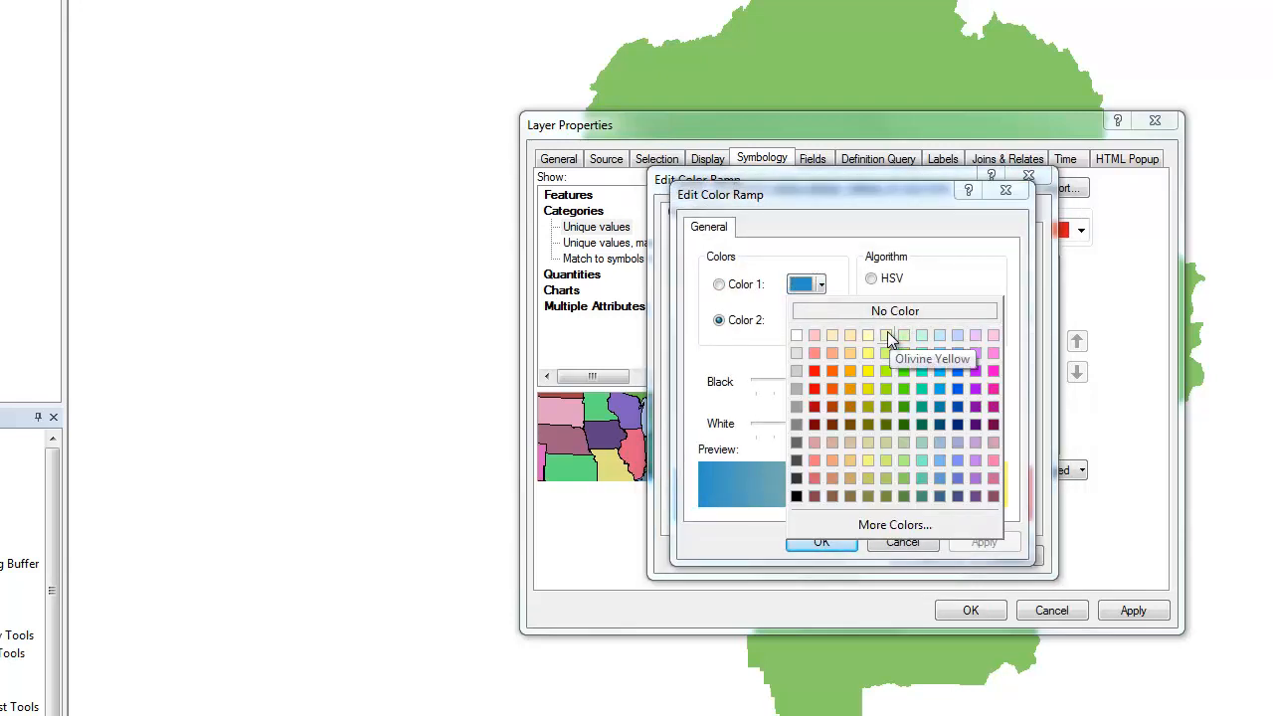
left_click(879, 334)
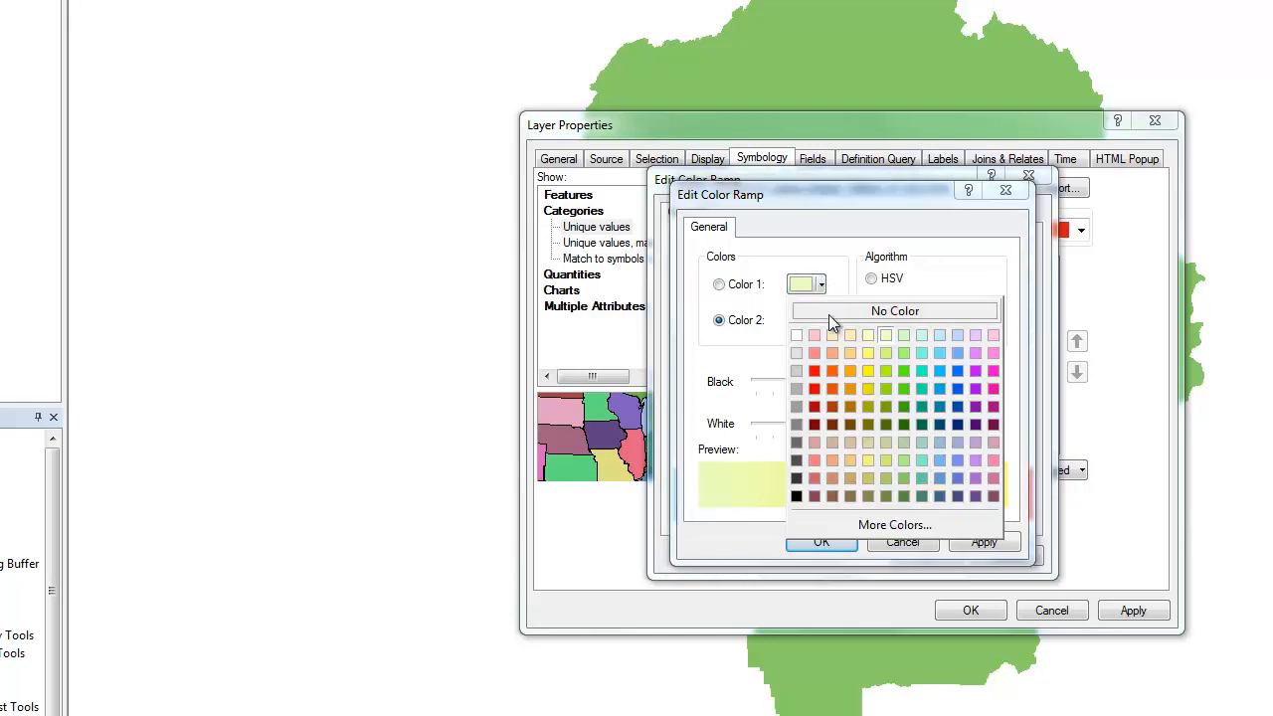
mouse_move(835, 336)
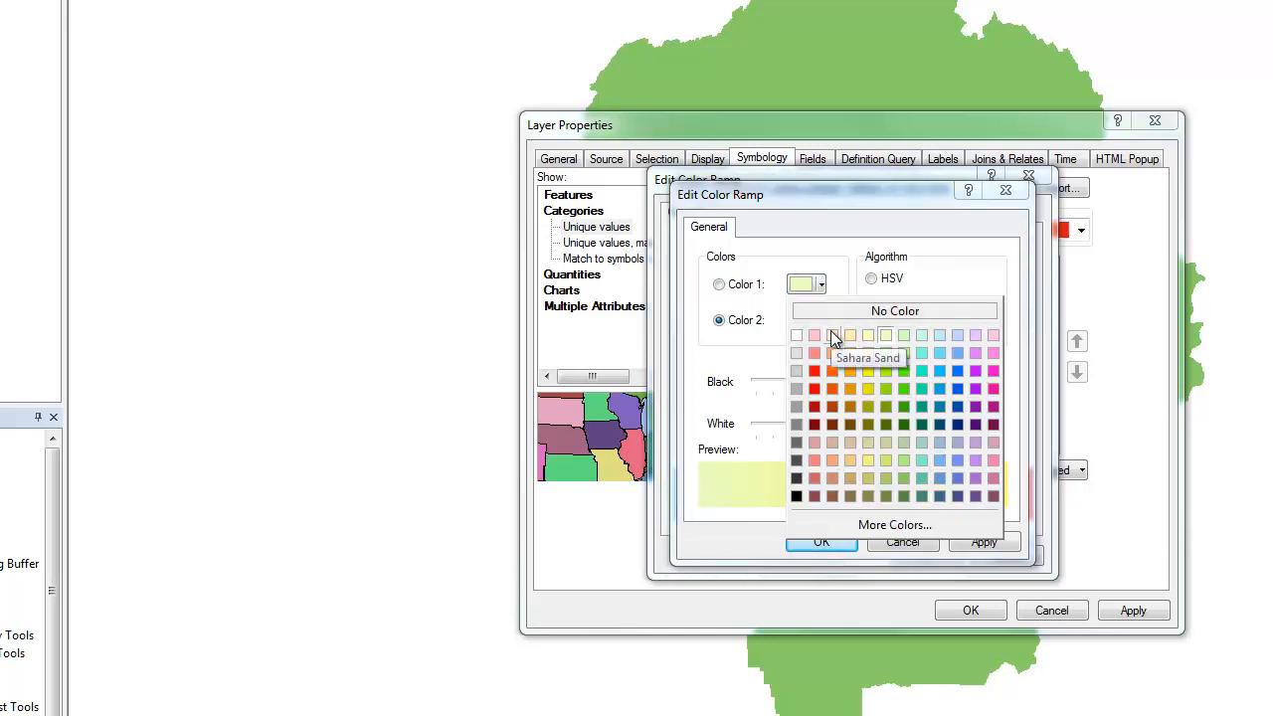
mouse_move(888, 354)
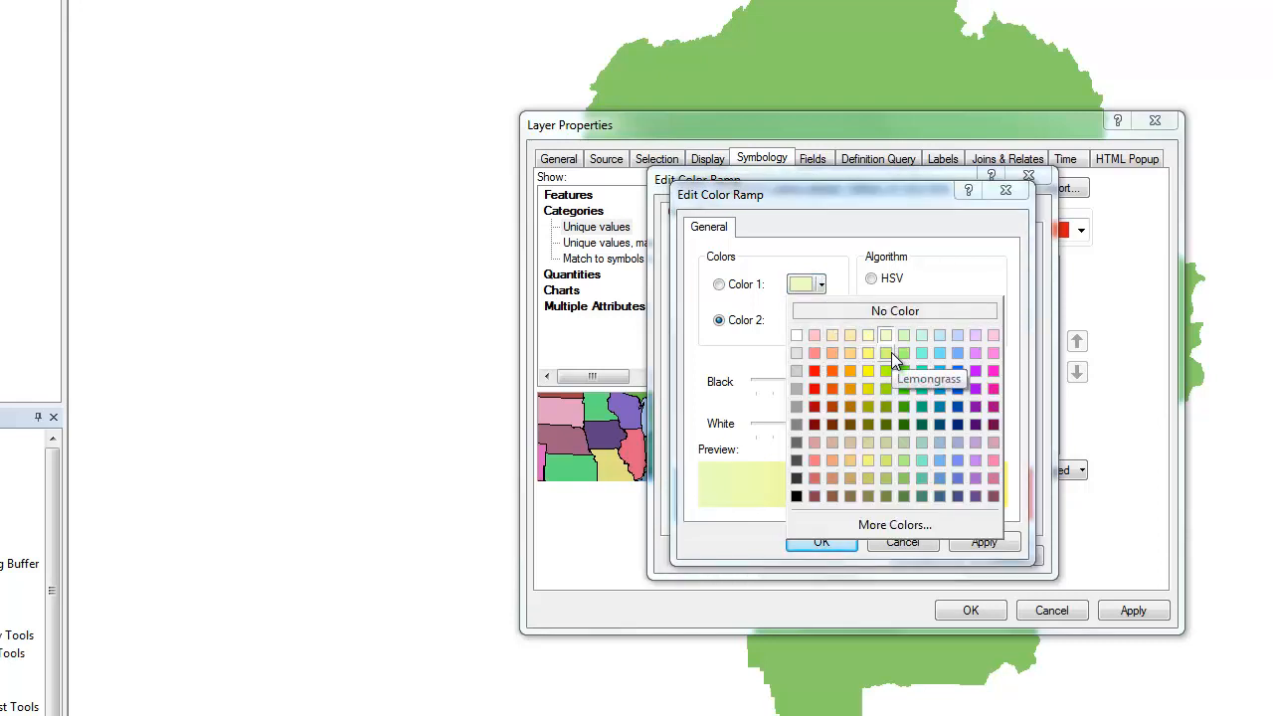
left_click(895, 525)
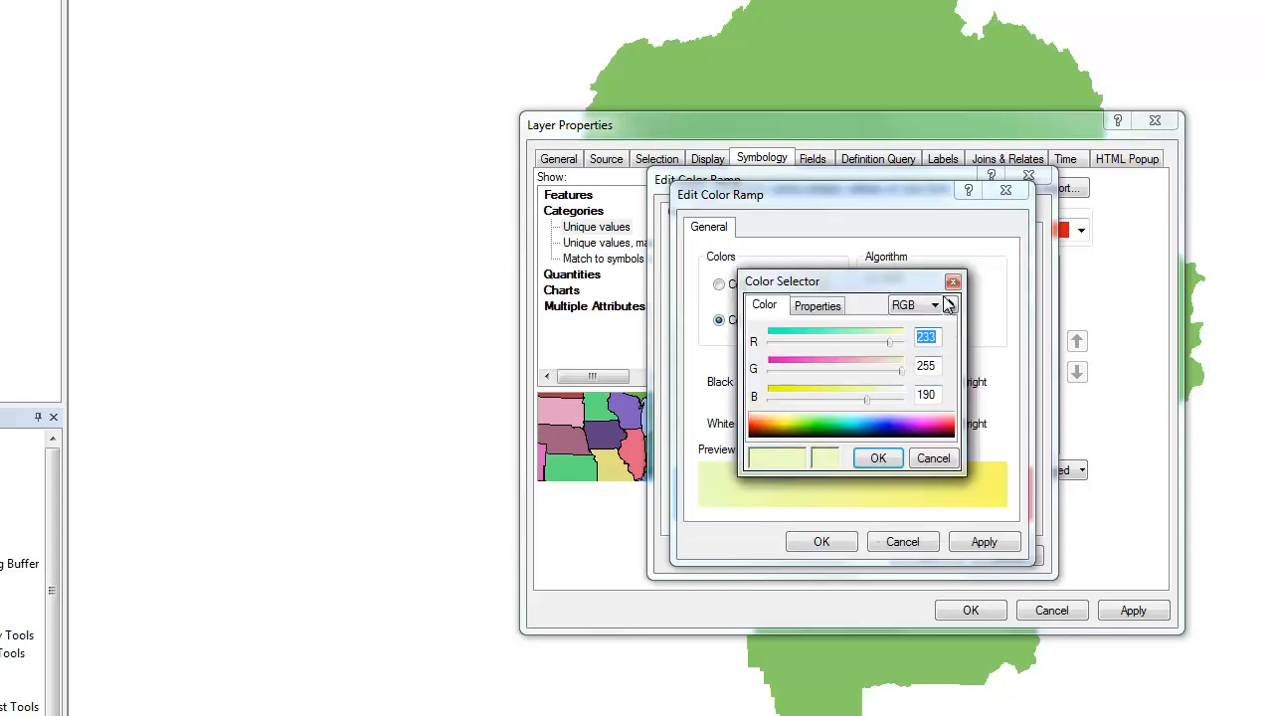
left_click(931, 304)
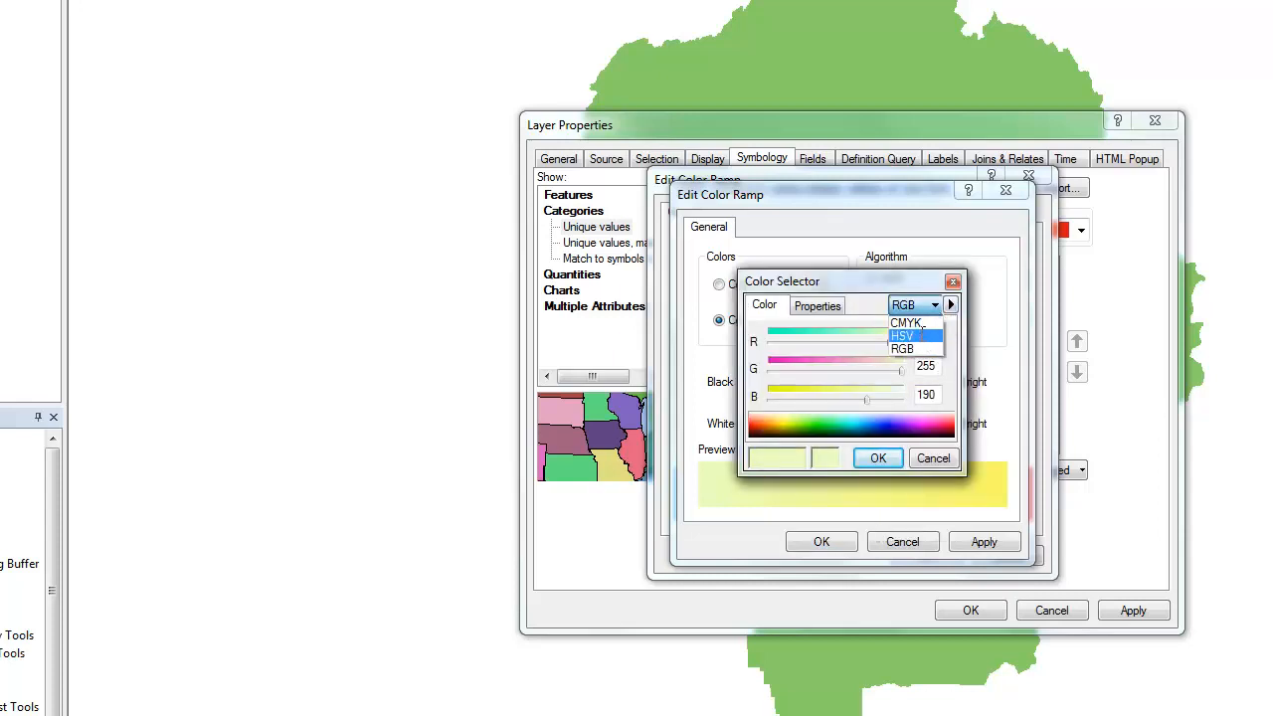
left_click(903, 337)
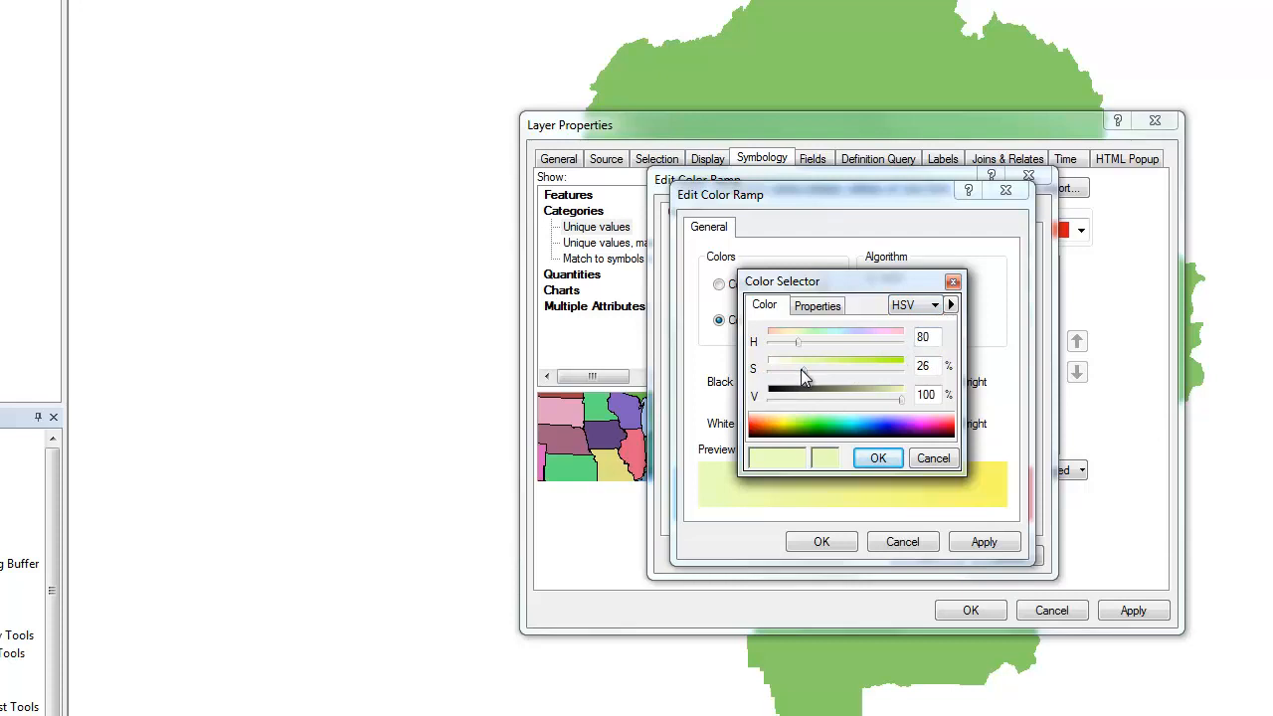
left_click_drag(800, 370, 780, 370)
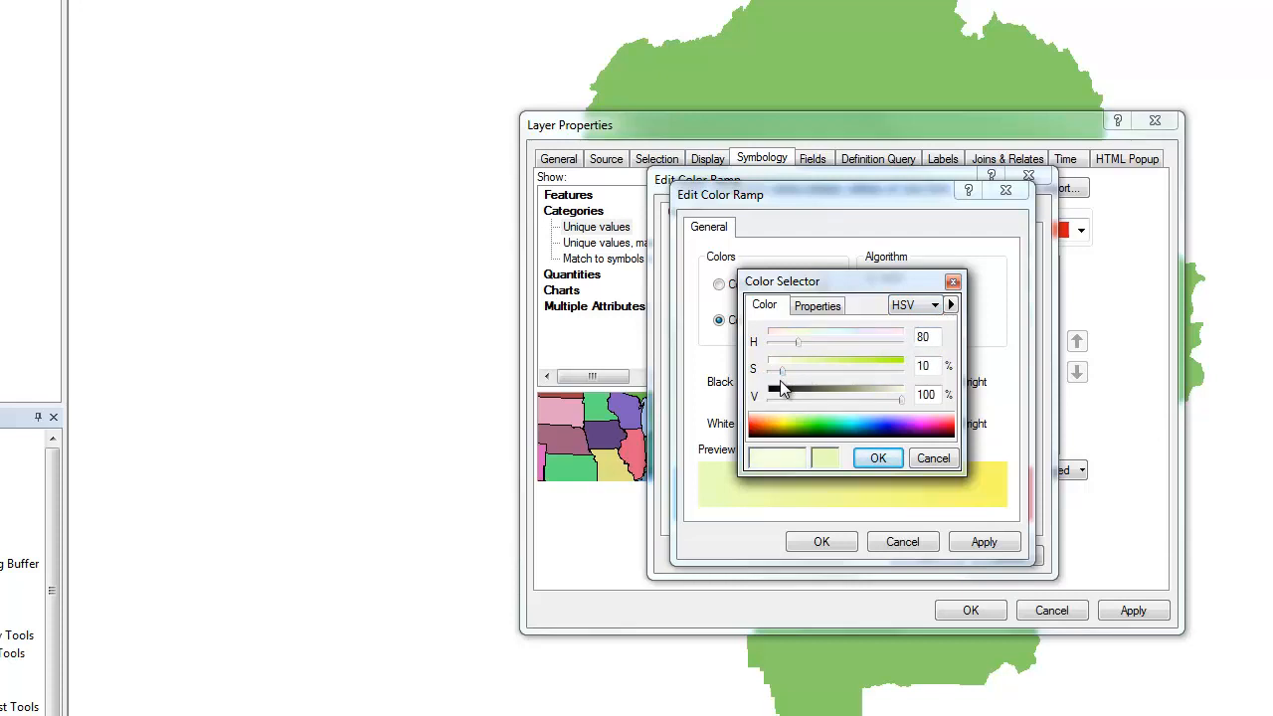
left_click(877, 457)
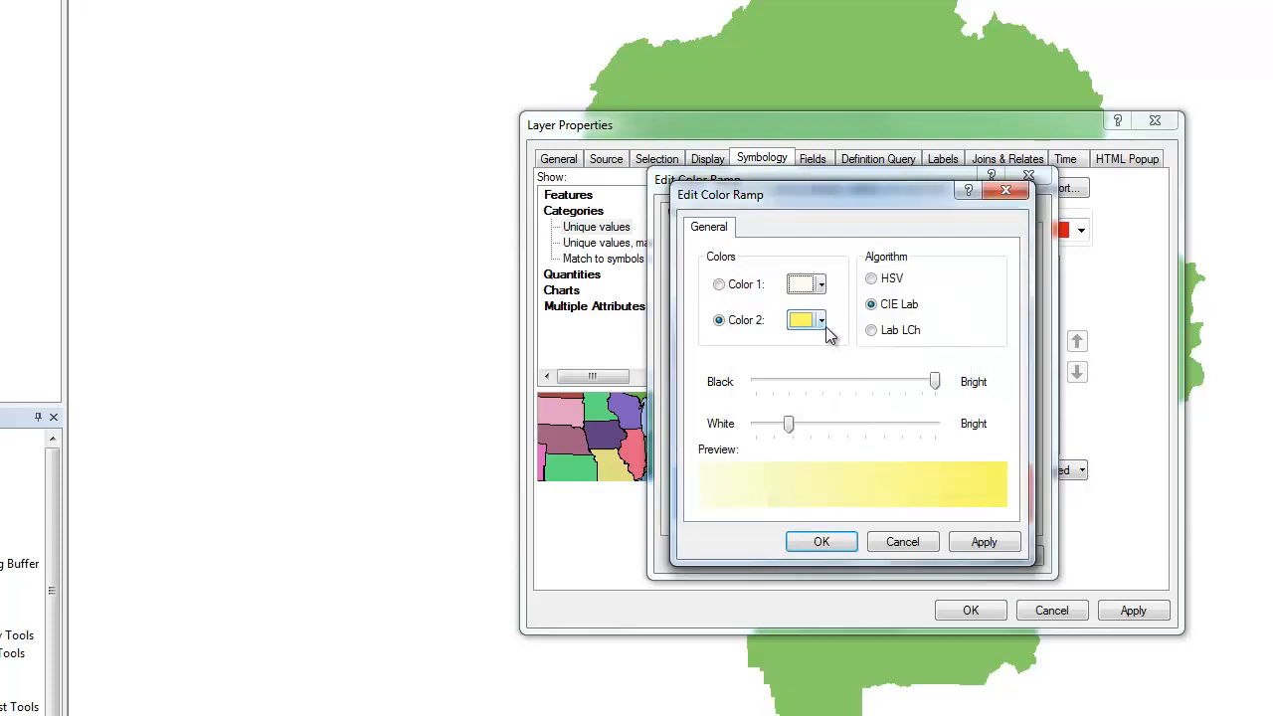
Step: Set the first ramp part's ending colour to bright Macaw Green
left_click(820, 318)
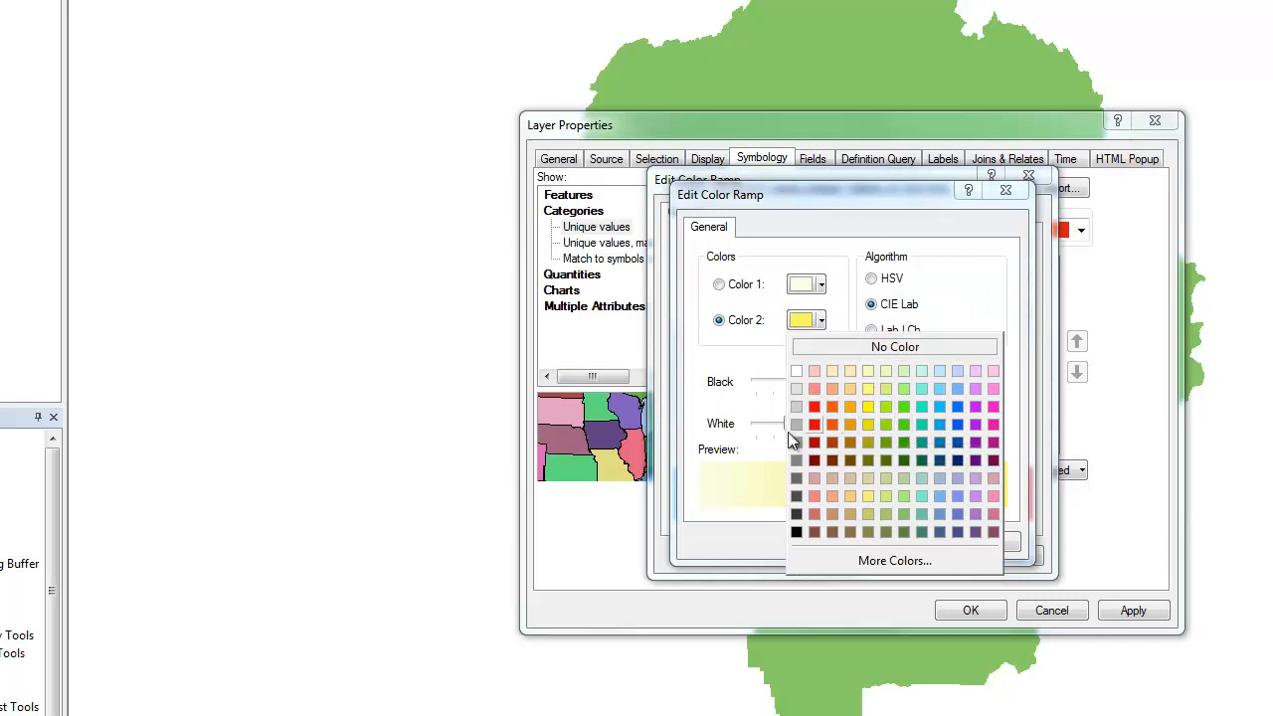
mouse_move(891, 426)
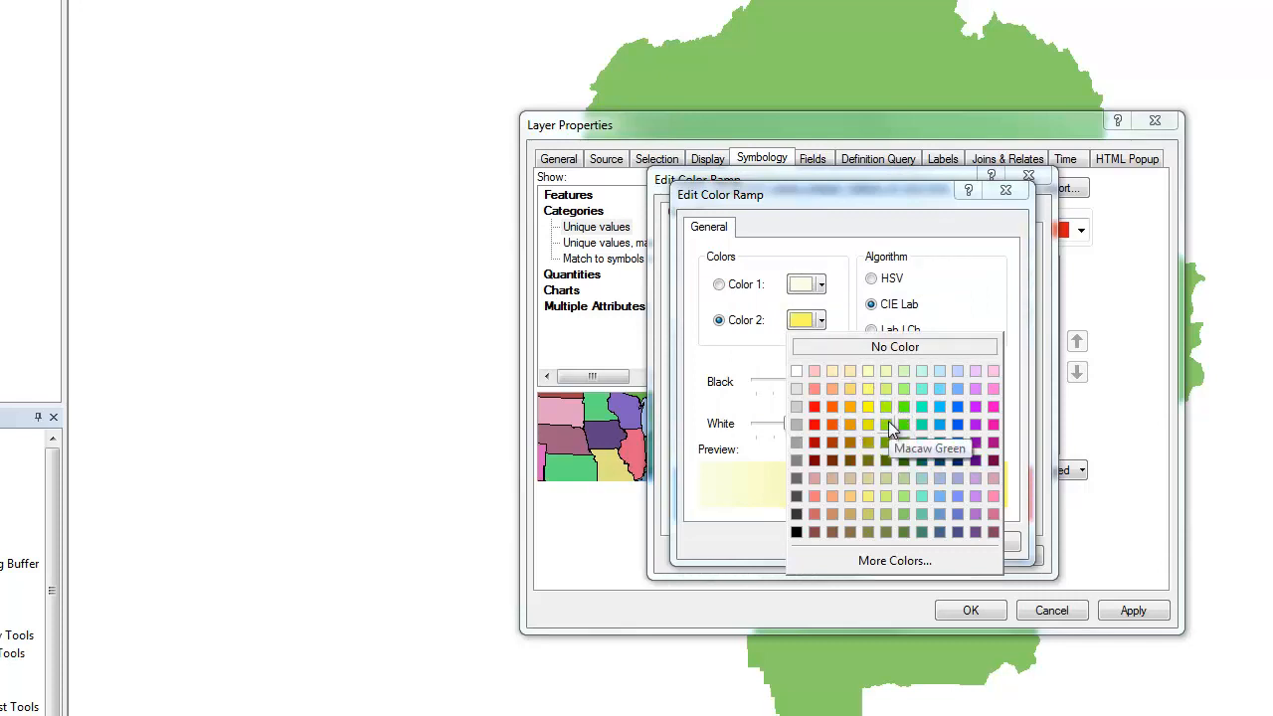
left_click(879, 430)
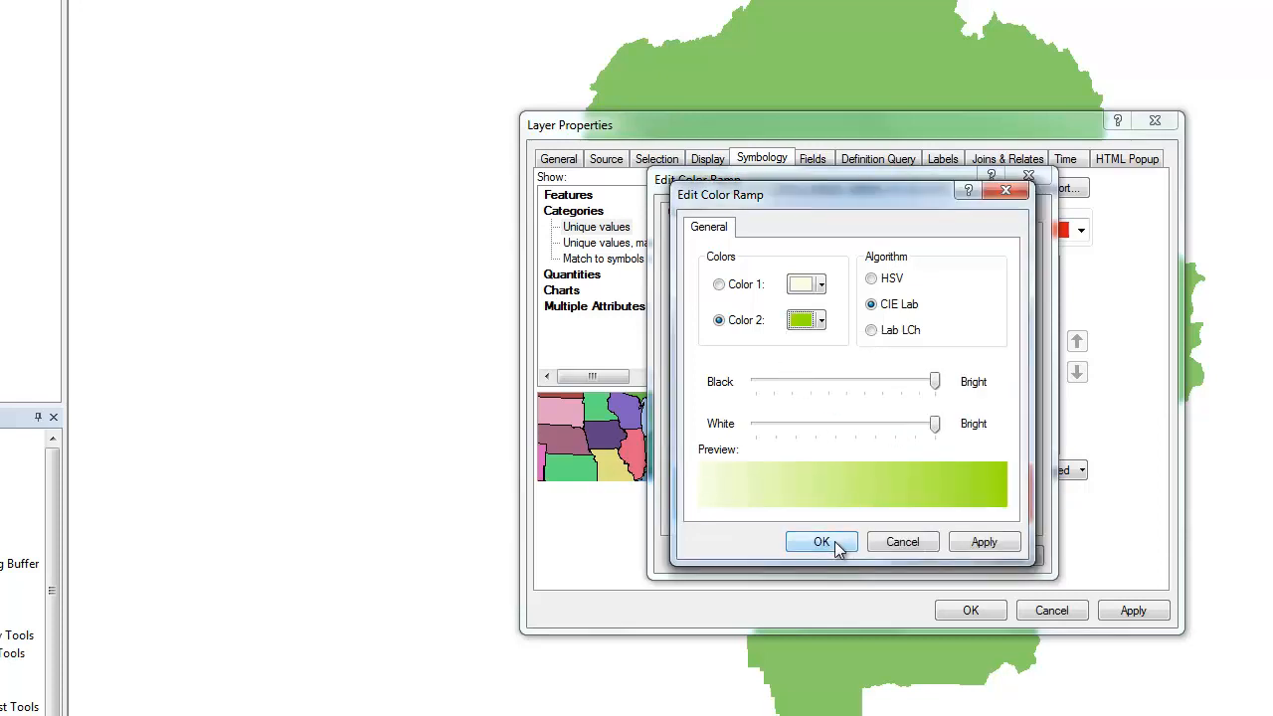
Step: Make the second ramp part run from green to dark Fir Green and confirm the full ramp
left_click(822, 541)
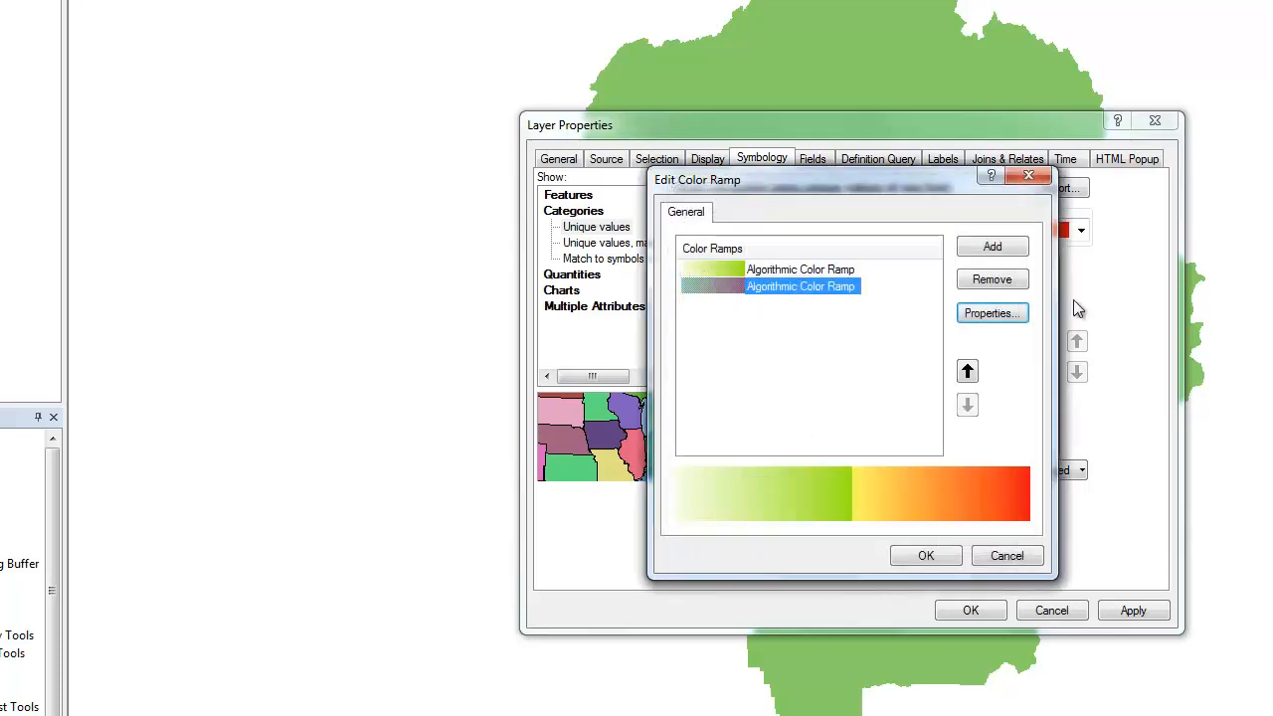
left_click(990, 313)
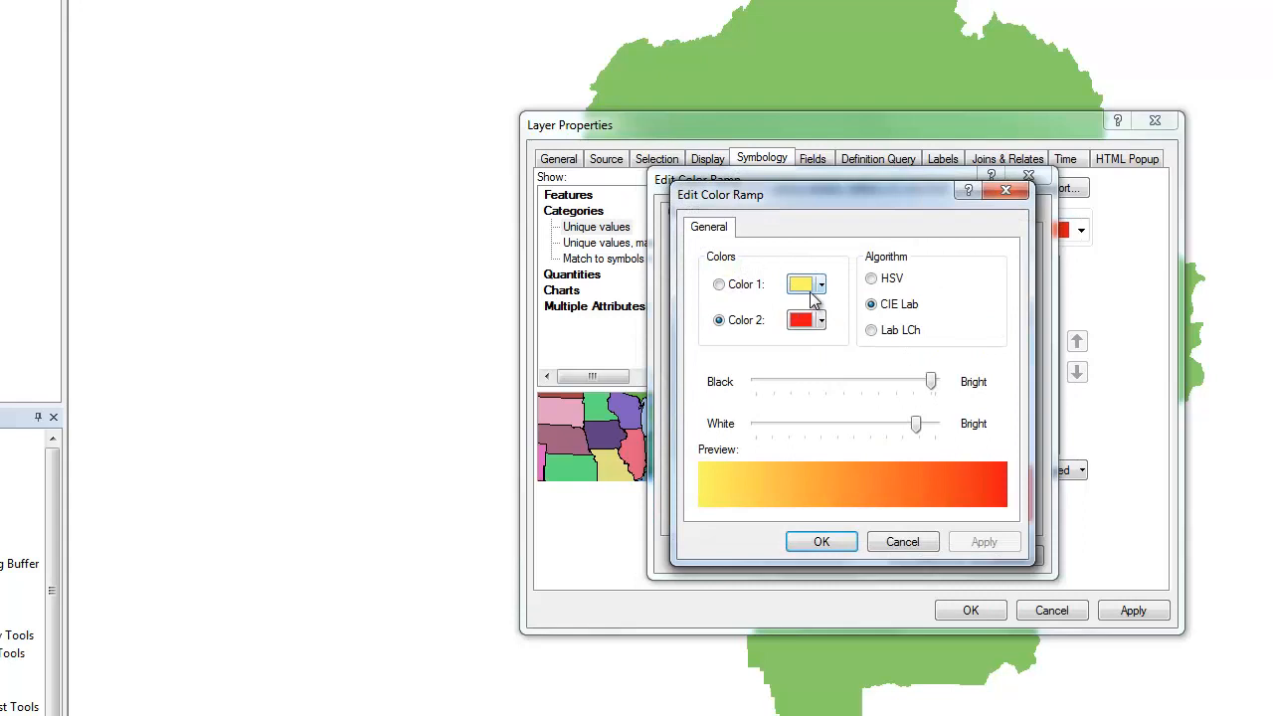
left_click(822, 283)
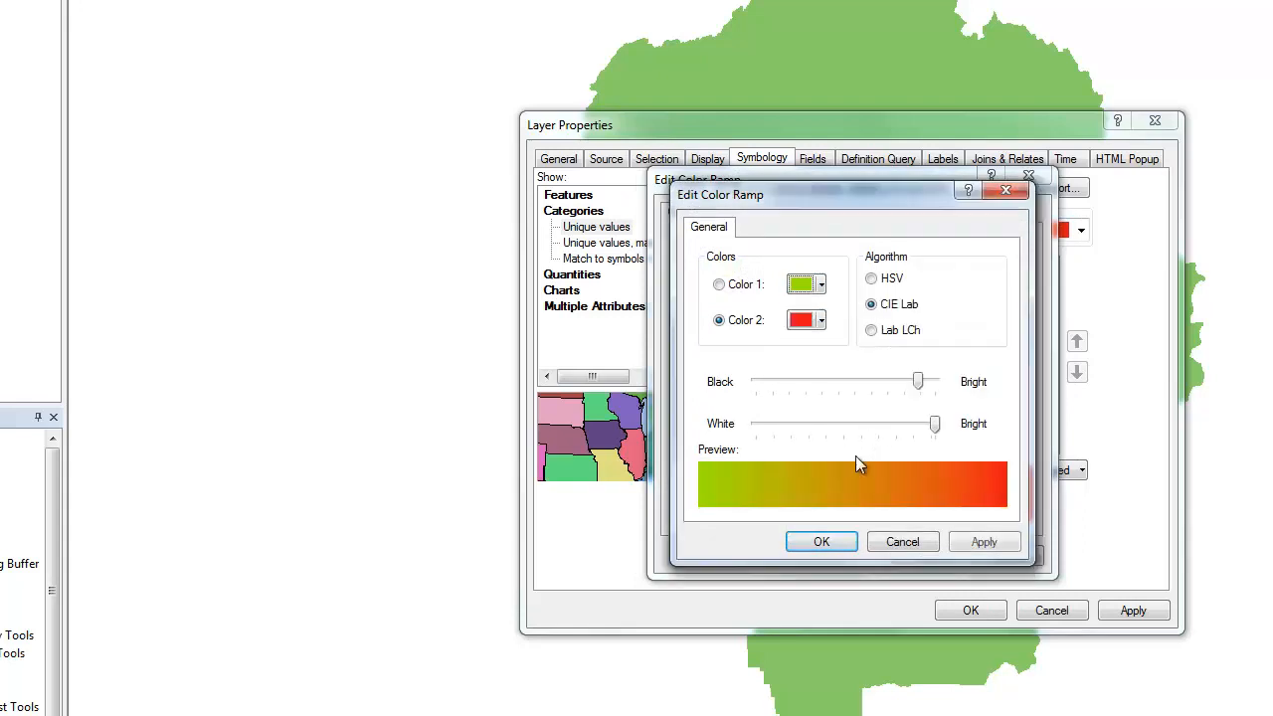
left_click(822, 318)
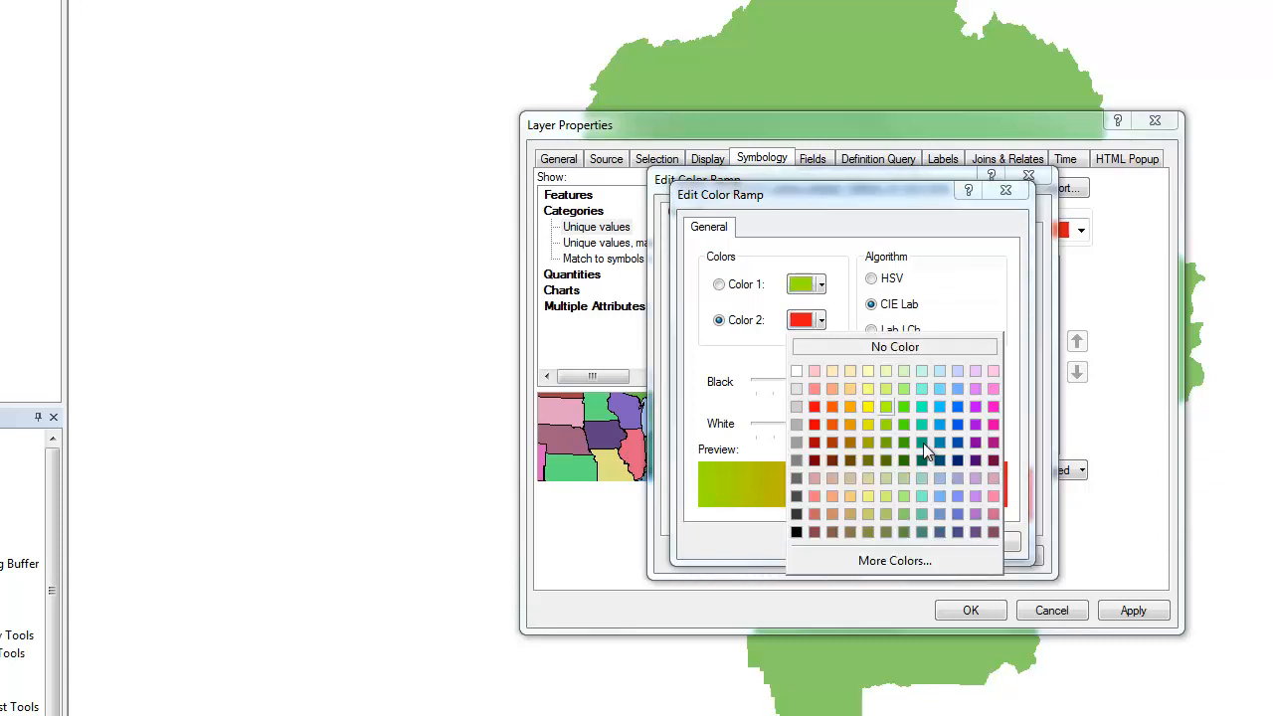
mouse_move(903, 464)
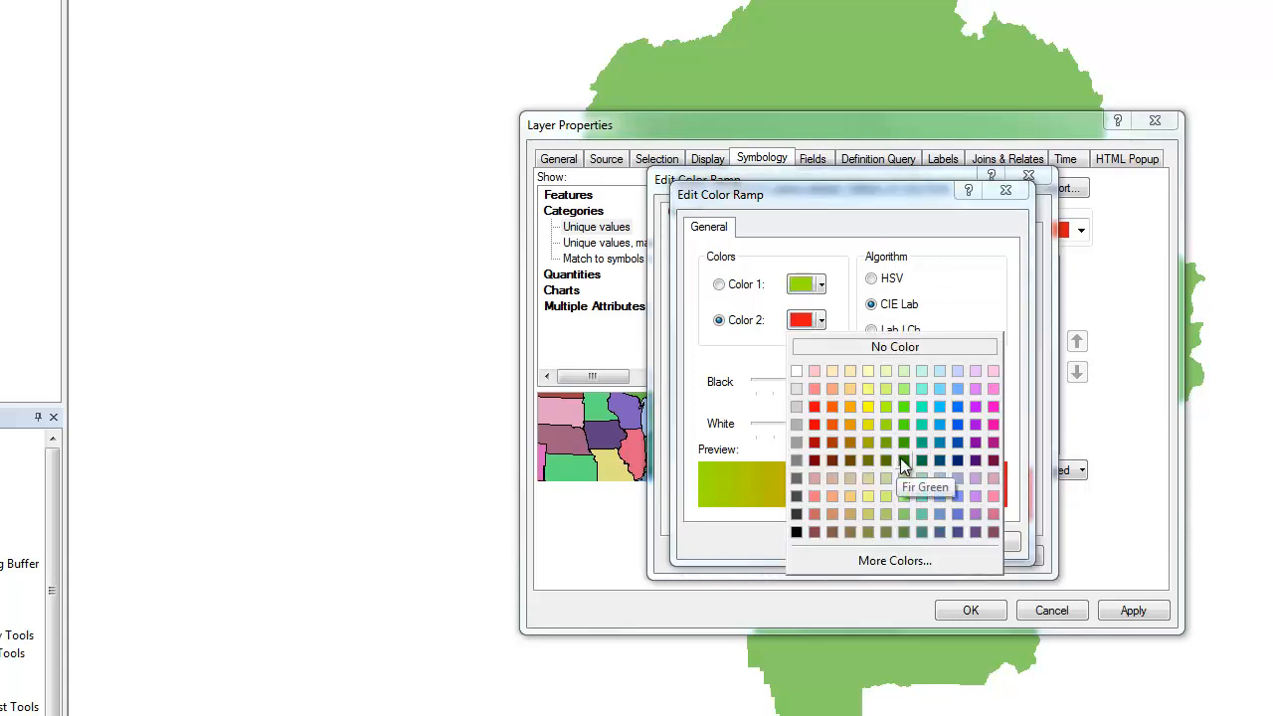
left_click(904, 462)
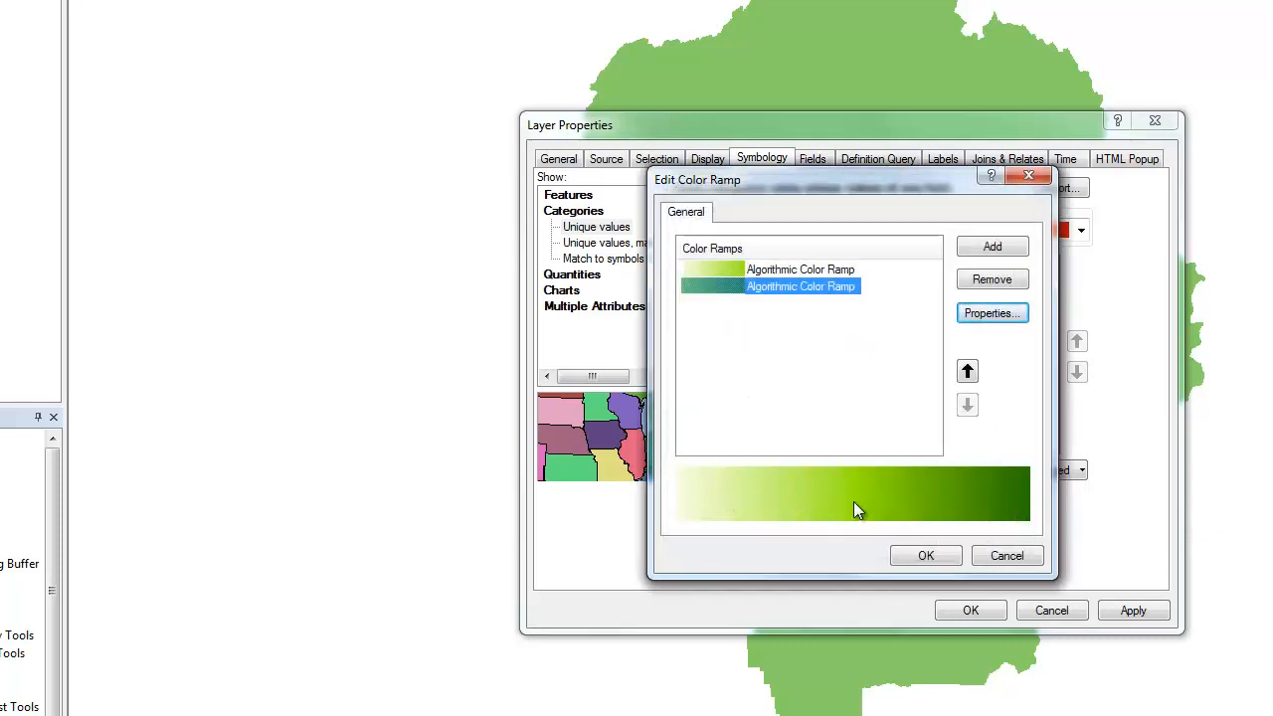
mouse_move(897, 517)
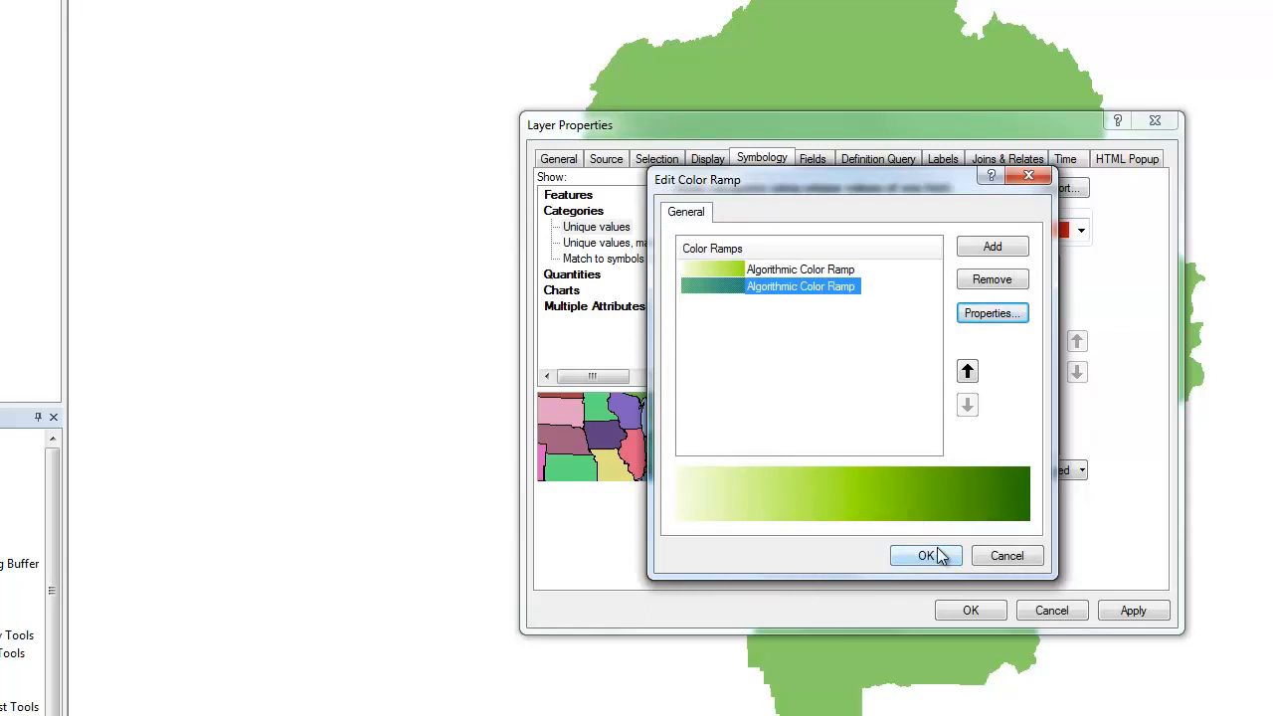
left_click(927, 555)
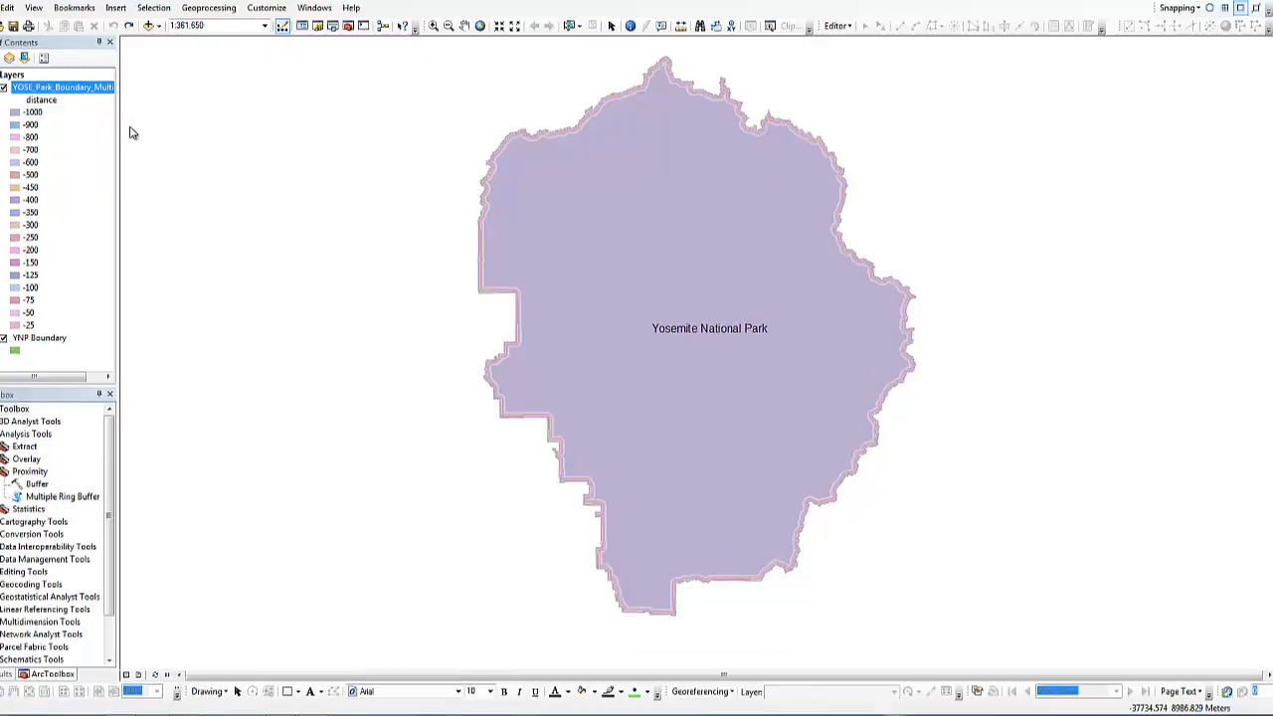
Step: Apply the light-to-dark green unique-value symbology on distance to the buffer layer
double_click(62, 87)
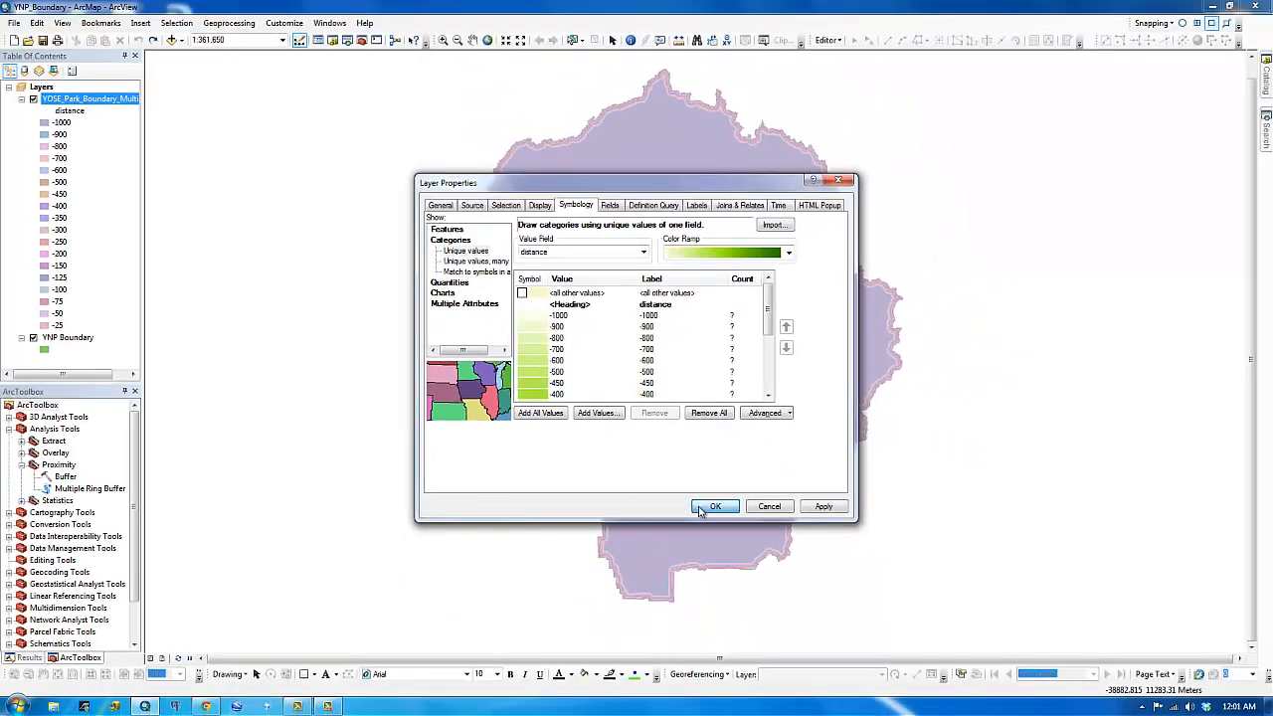
left_click(716, 507)
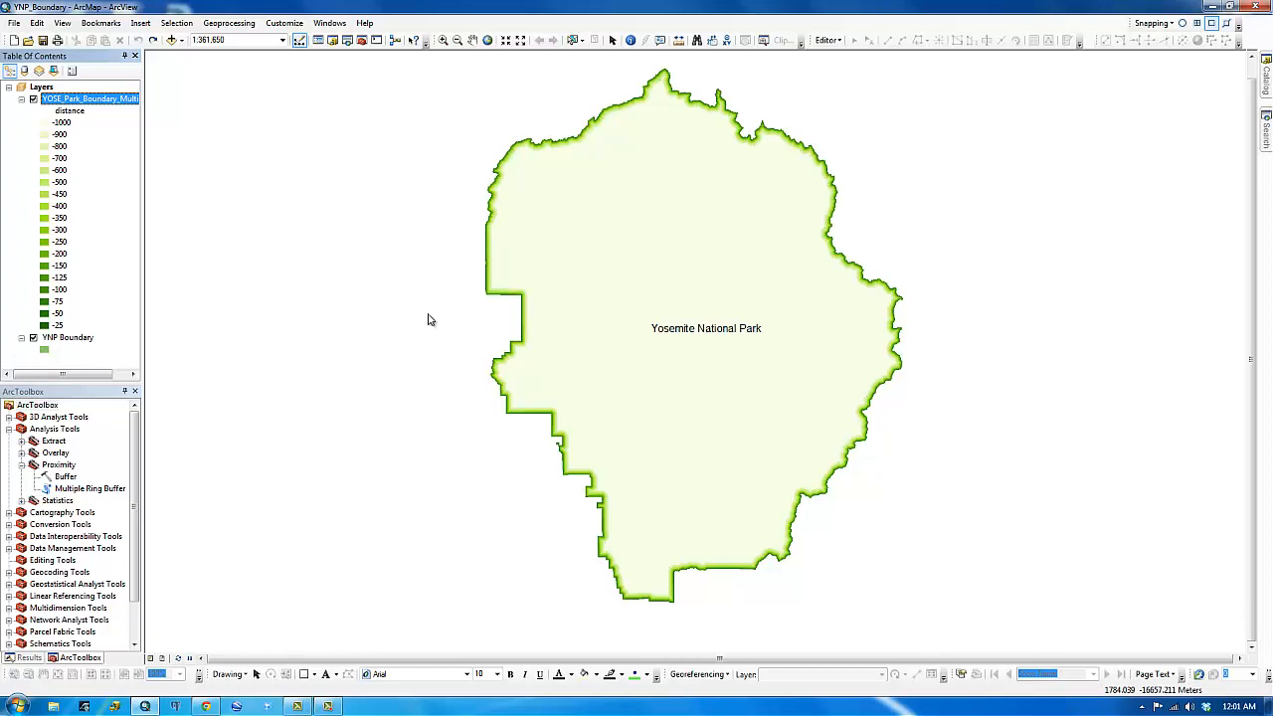
mouse_move(230, 209)
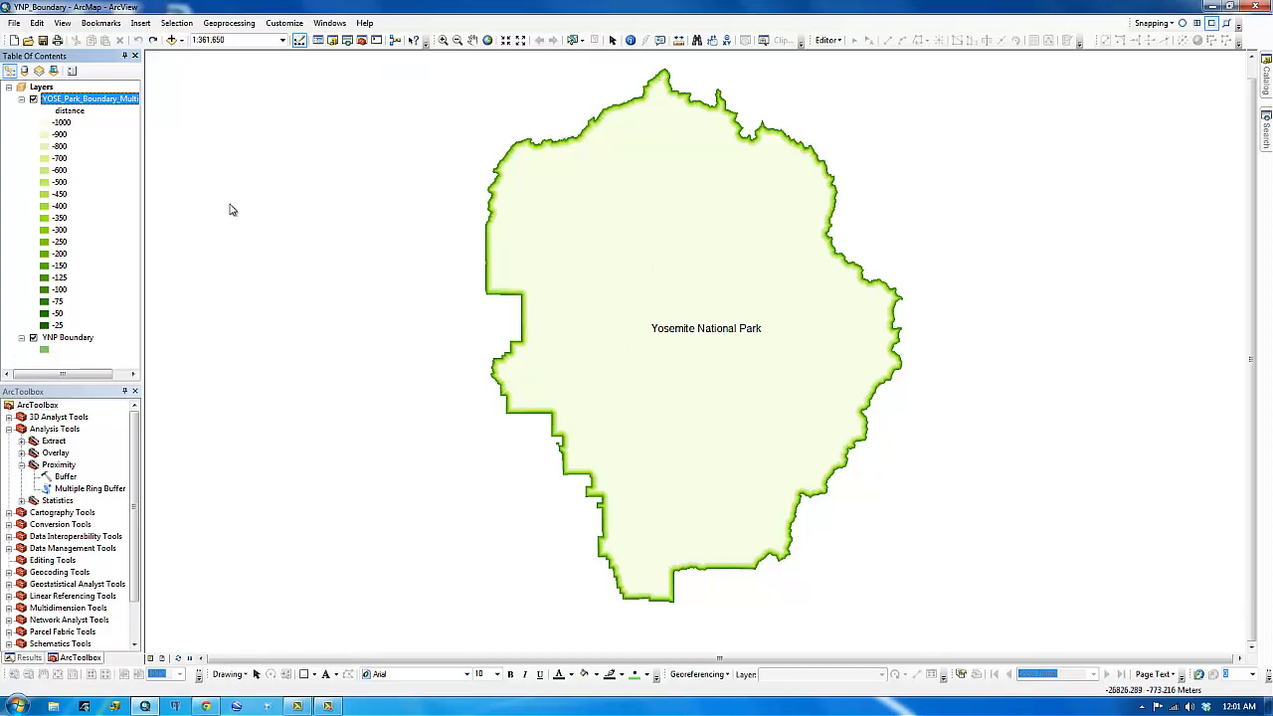